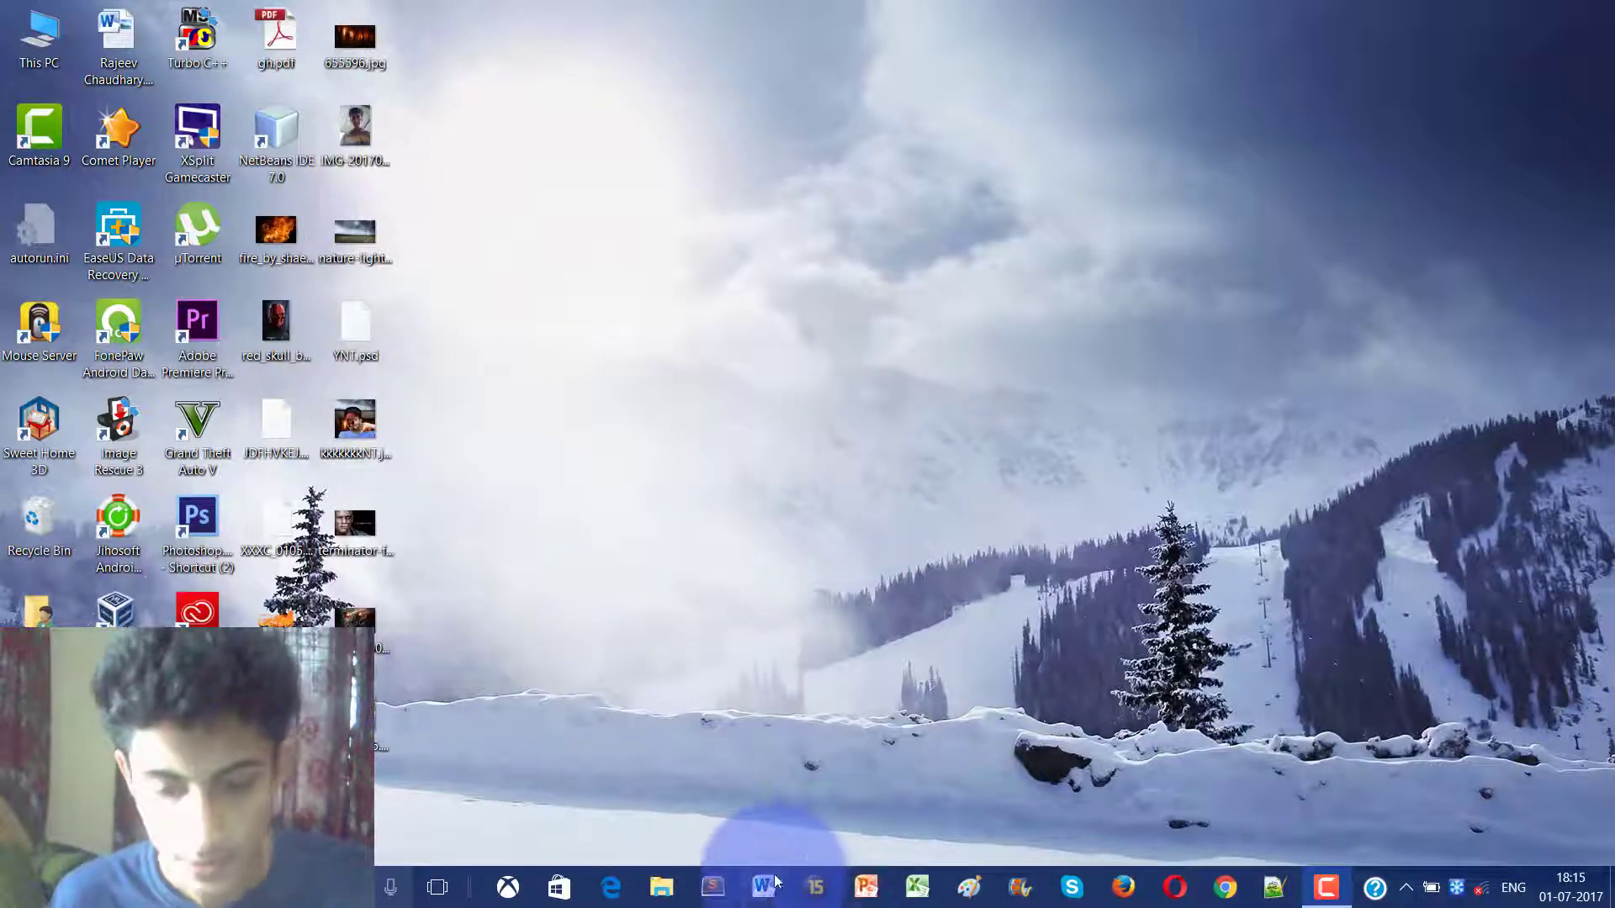
mouse_move(764, 886)
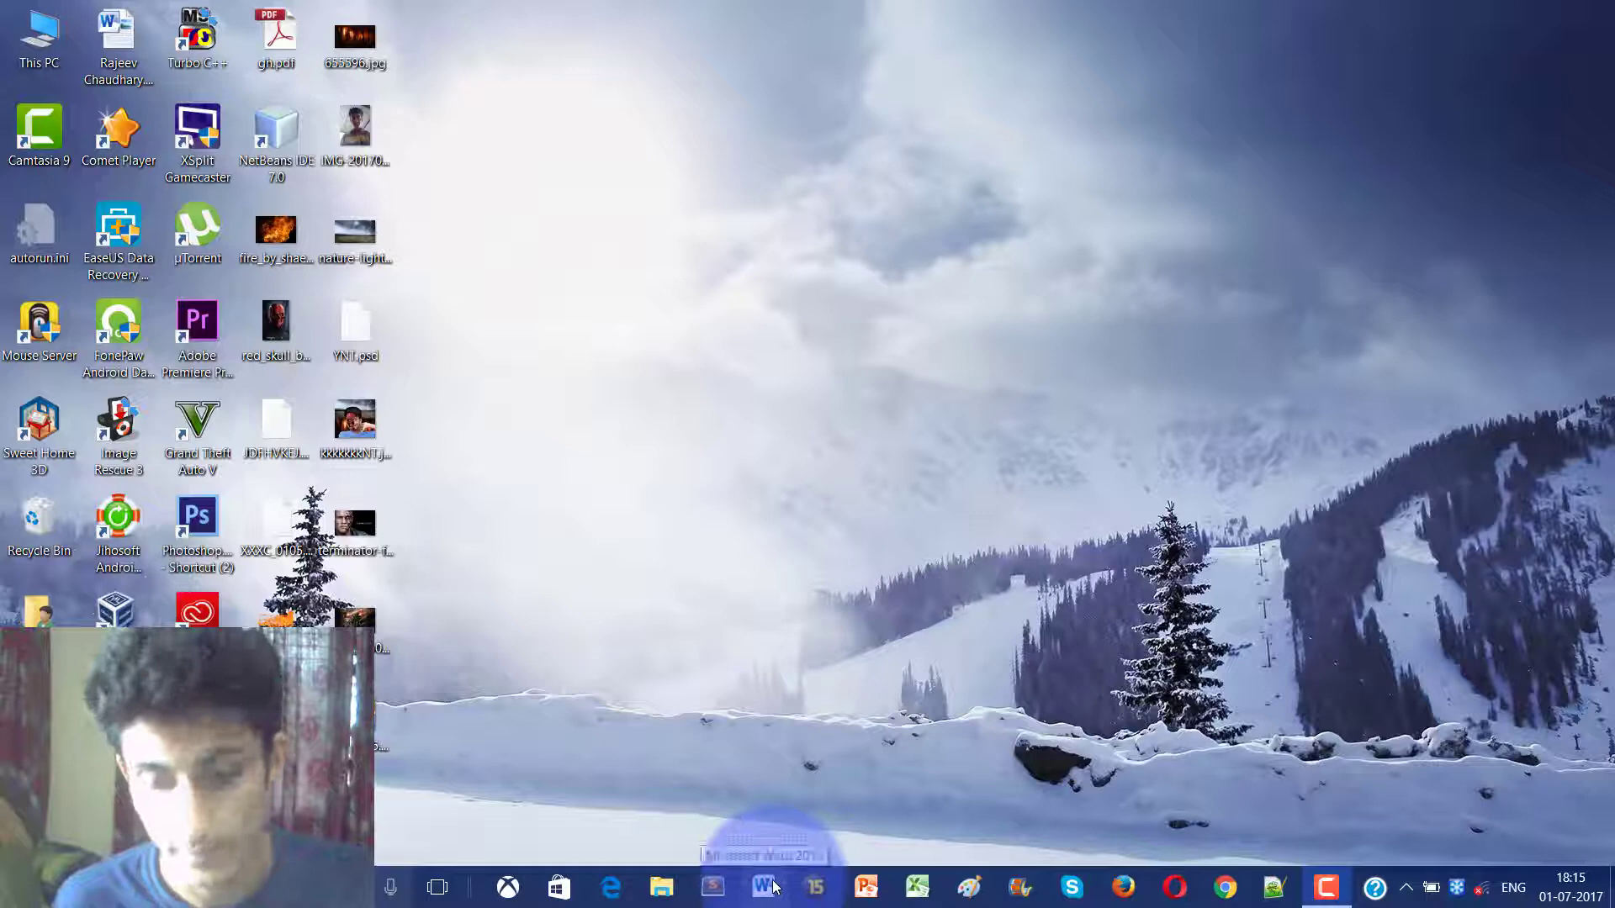
Launch Word from the taskbar to get a new blank document.
click(760, 886)
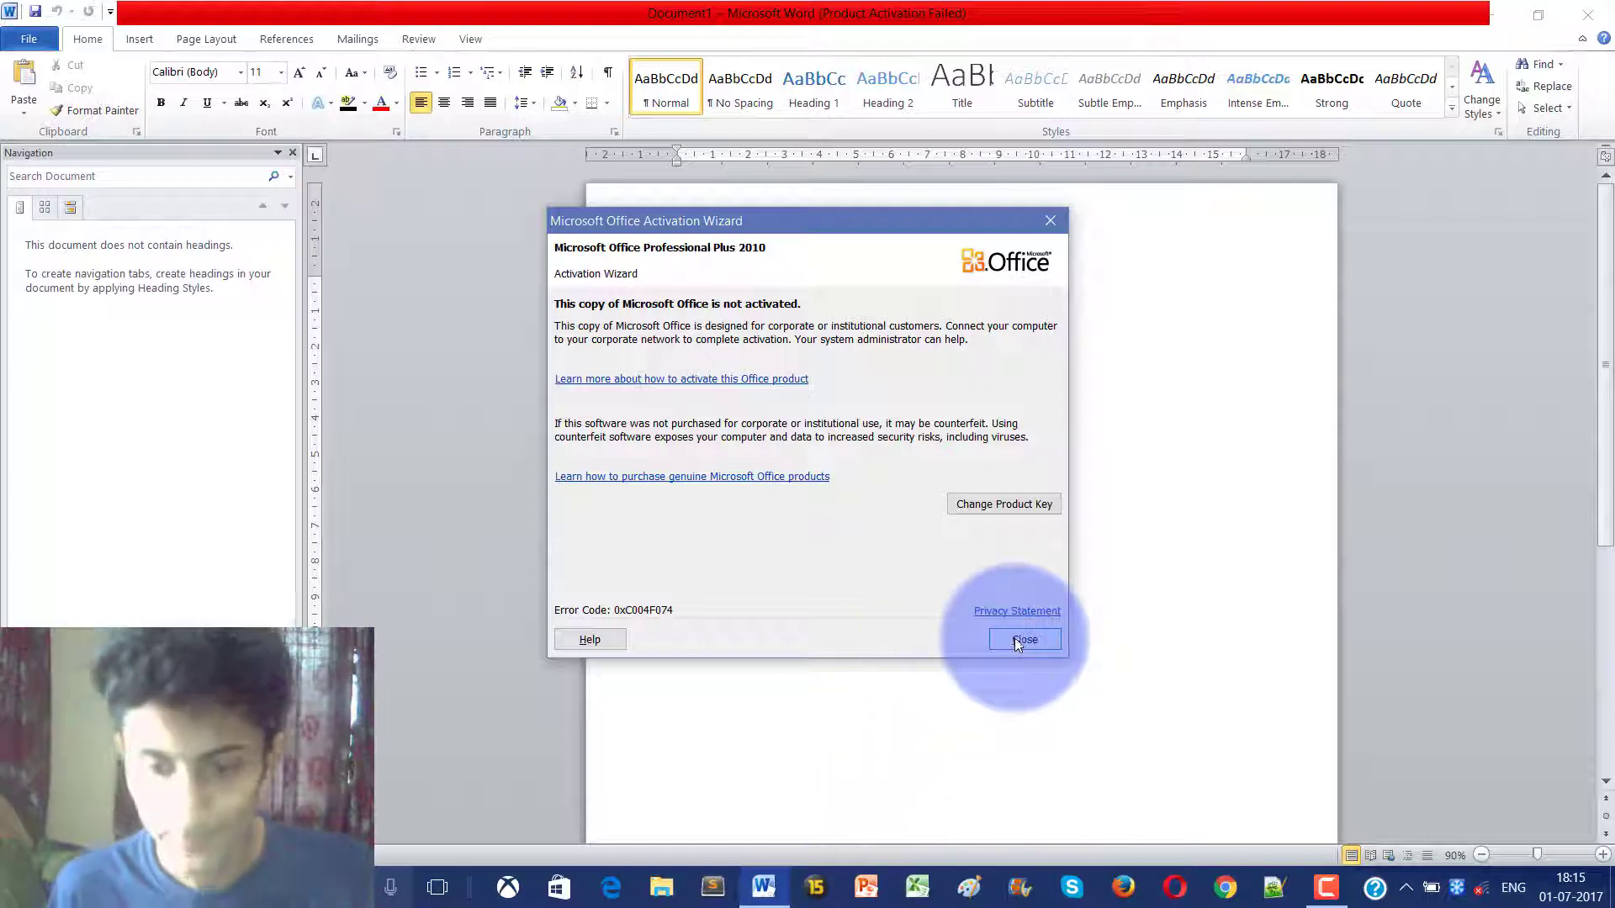
Dismiss the activation notice, write 'hfgeffjweffherrh foewuf e' and add an empty 4x3 table below it.
click(1023, 640)
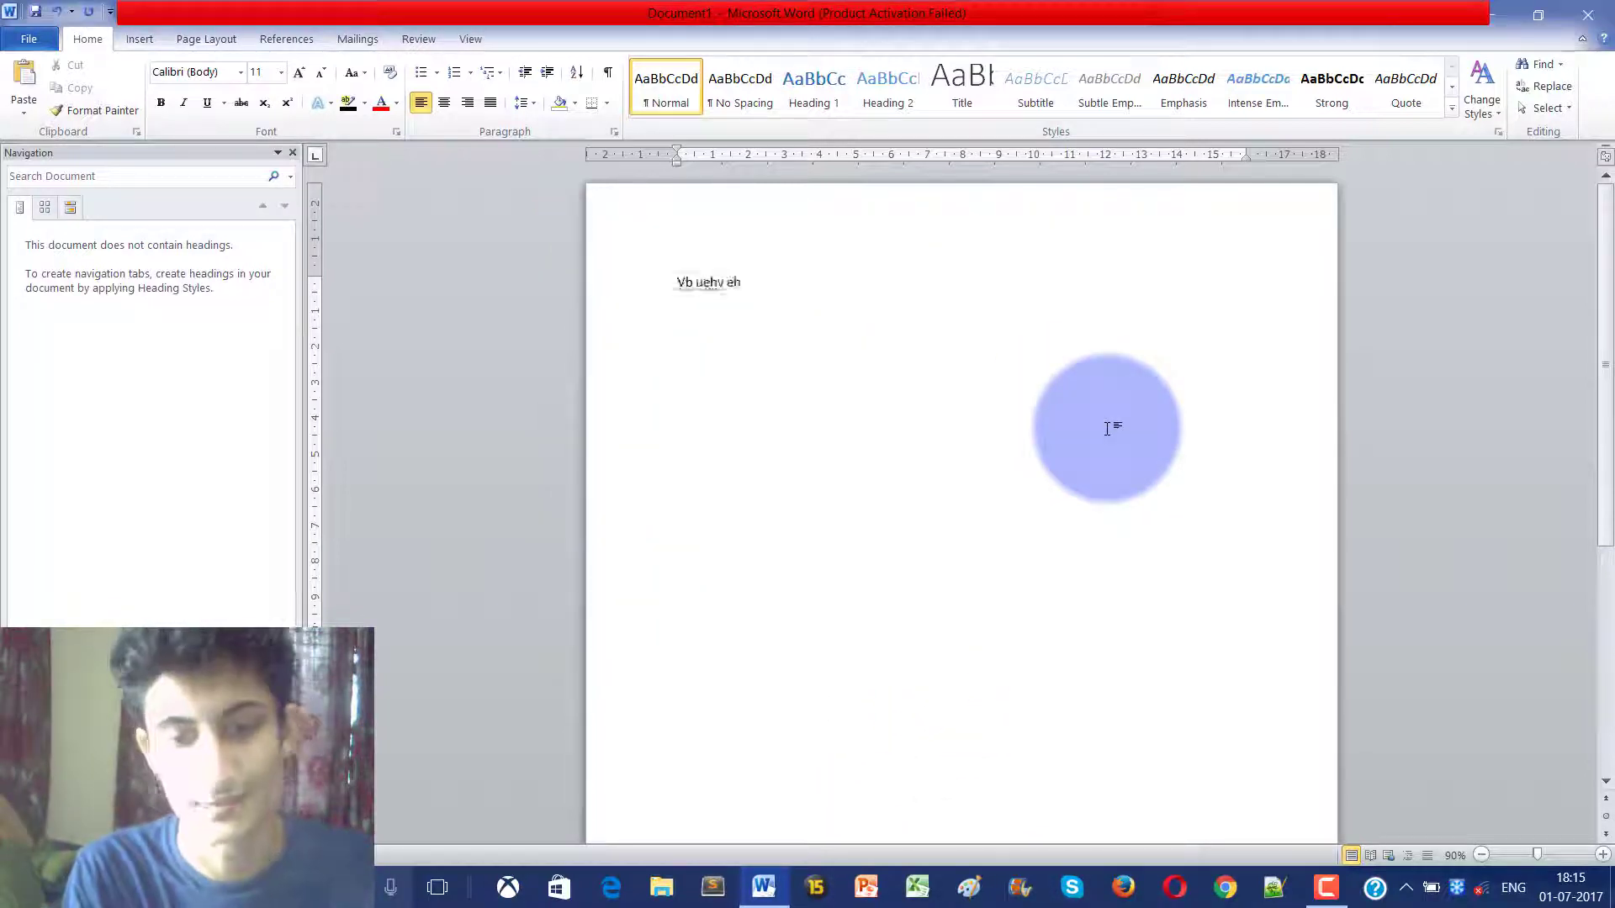
text(hfgeffjweffherrh foewuf egu)
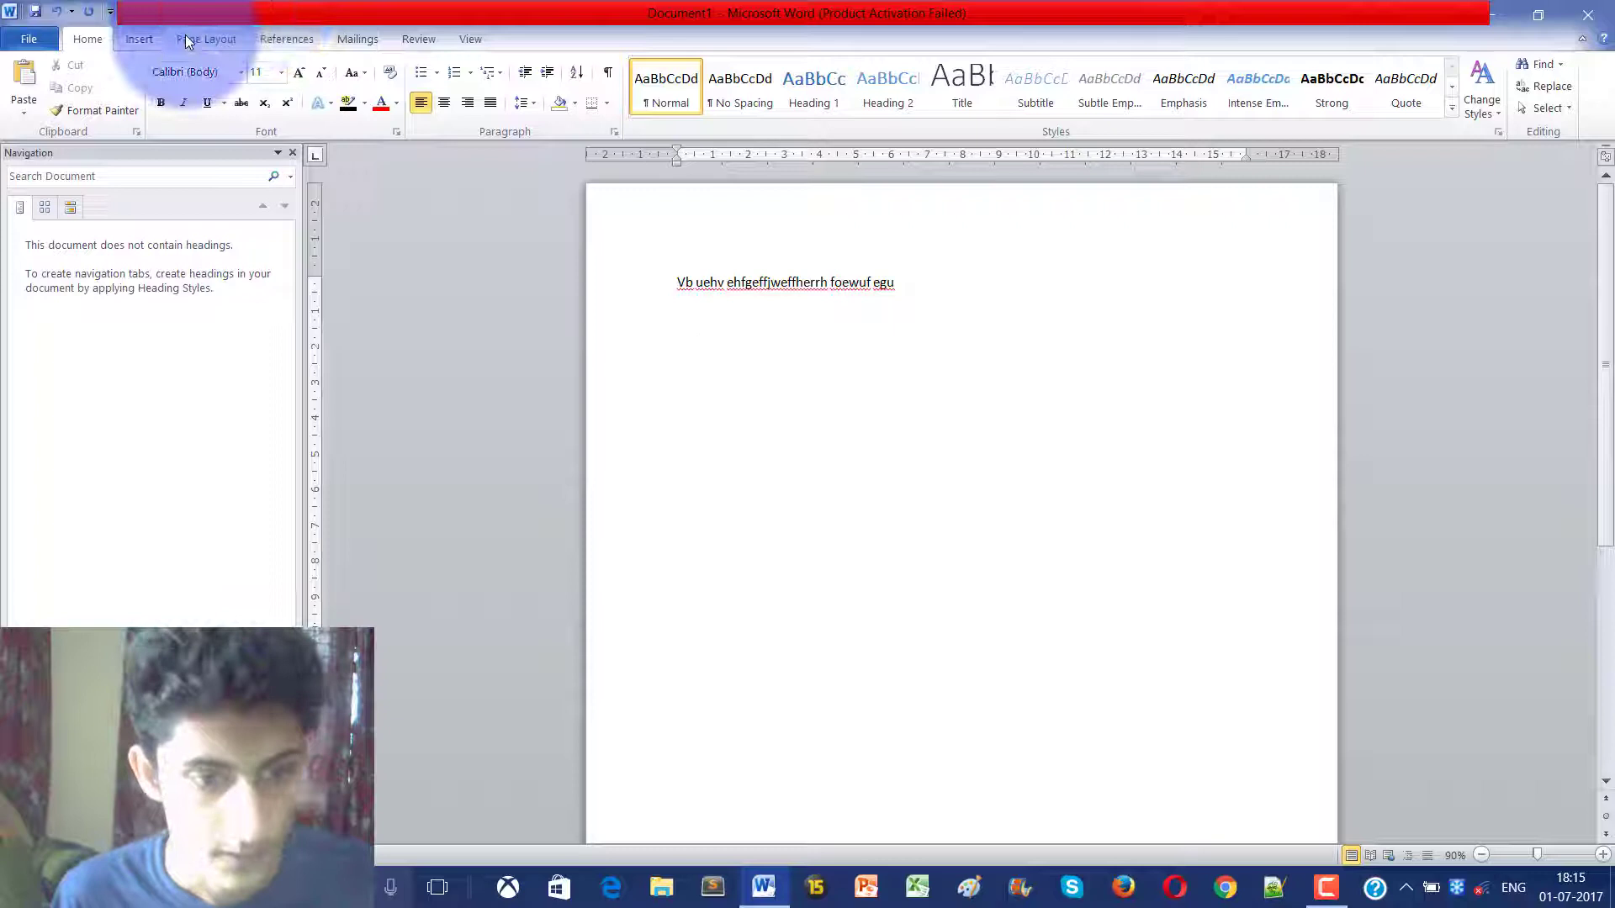
click(156, 83)
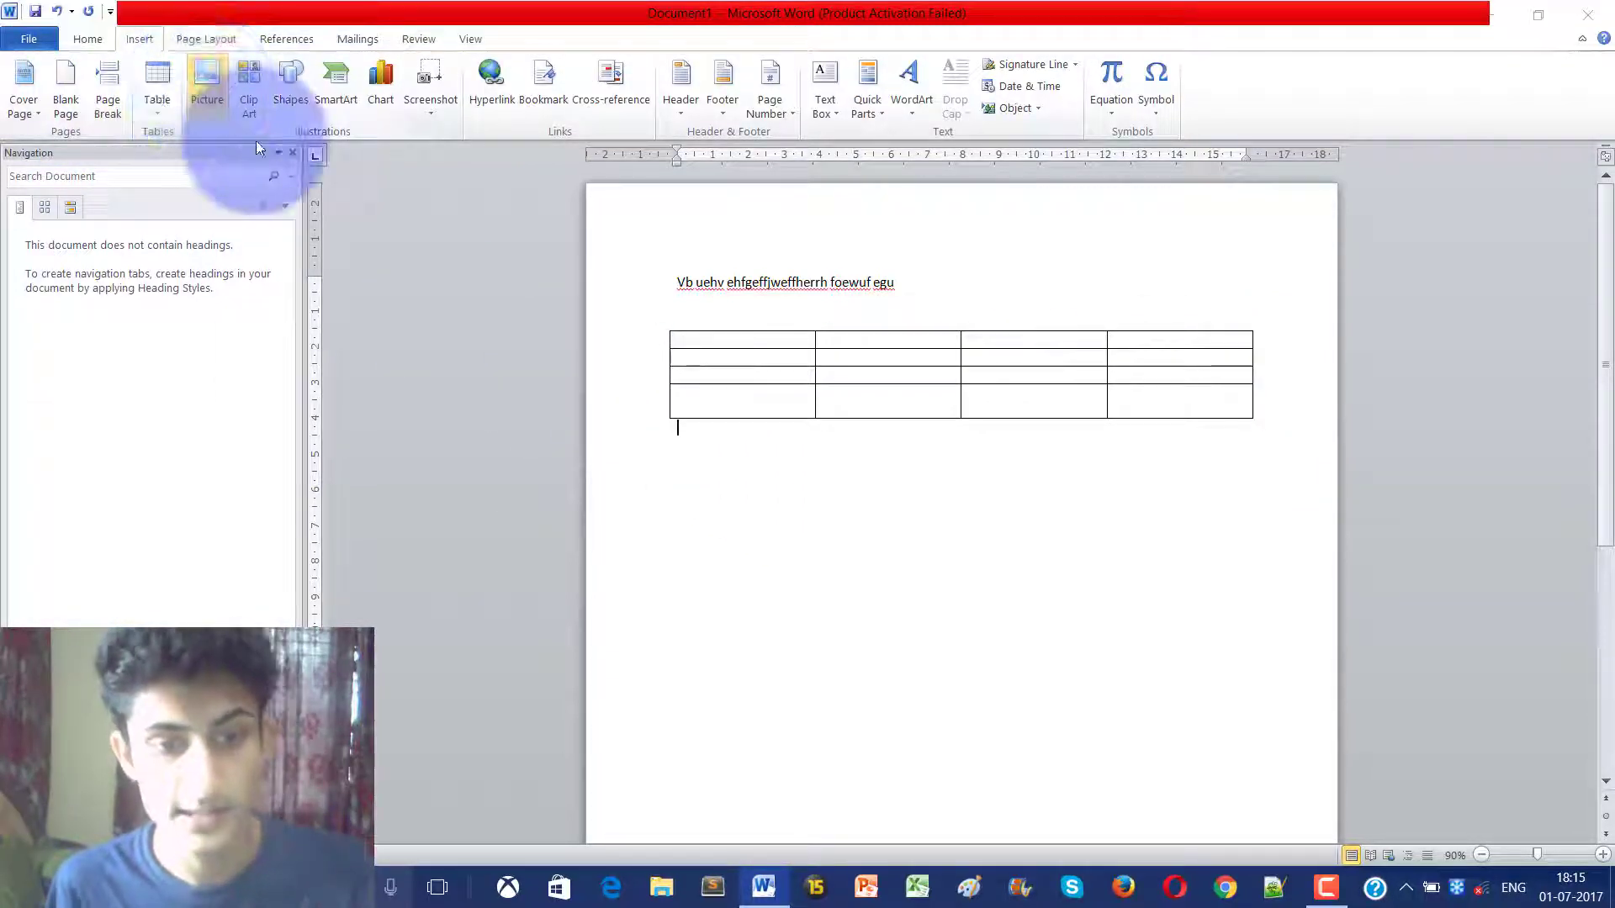
Insert the red skull portrait picture from a folder onto the page below the table.
click(206, 83)
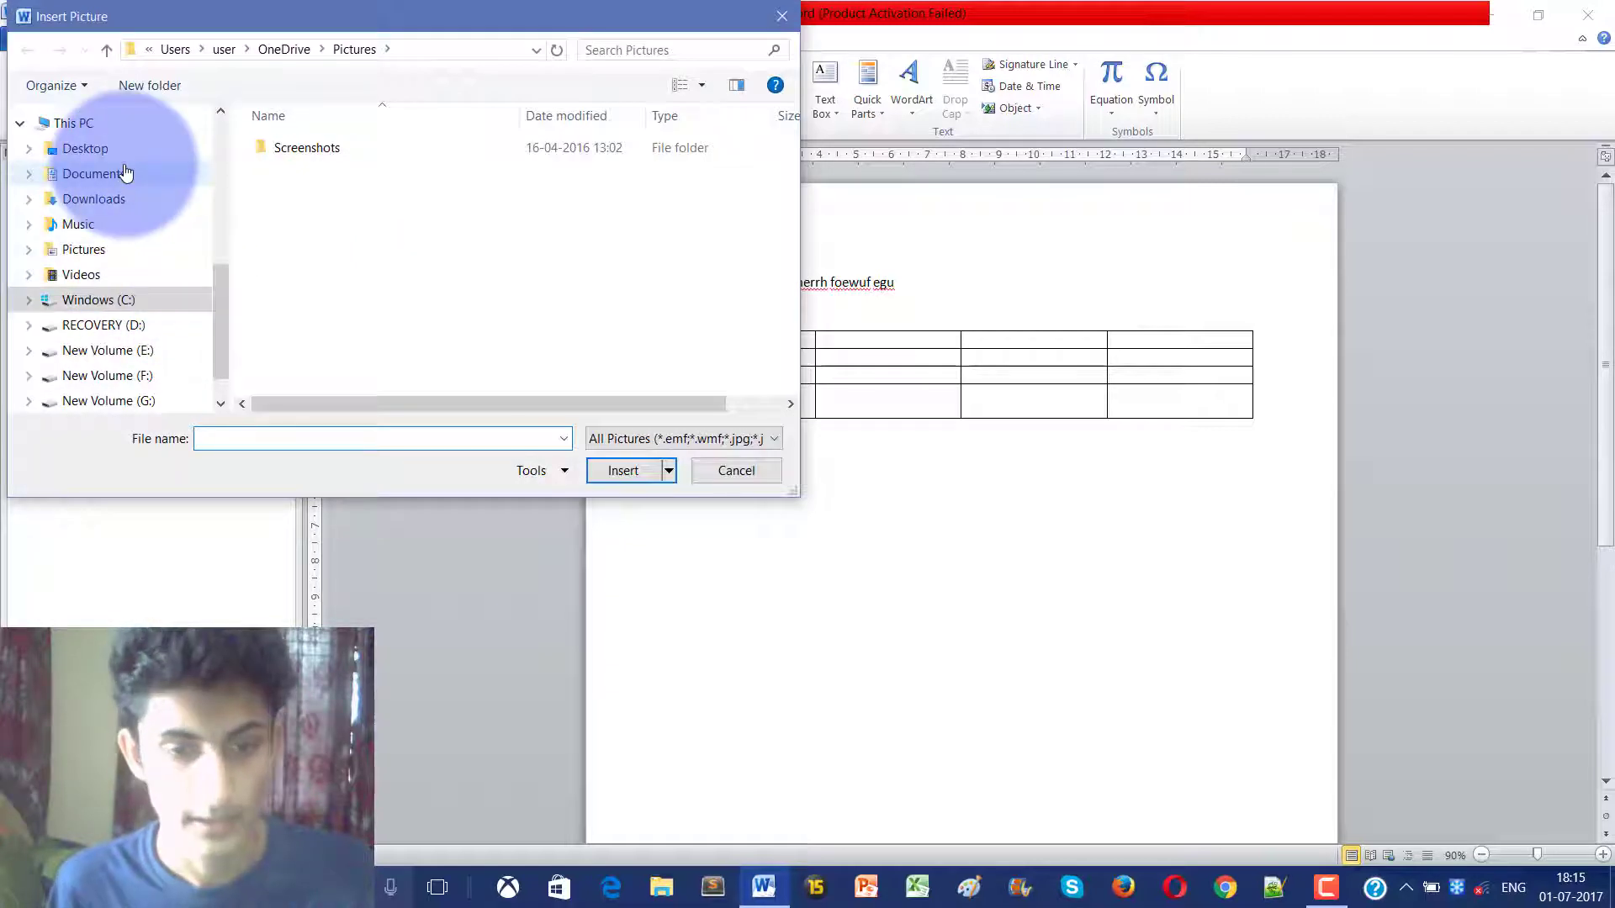
click(94, 173)
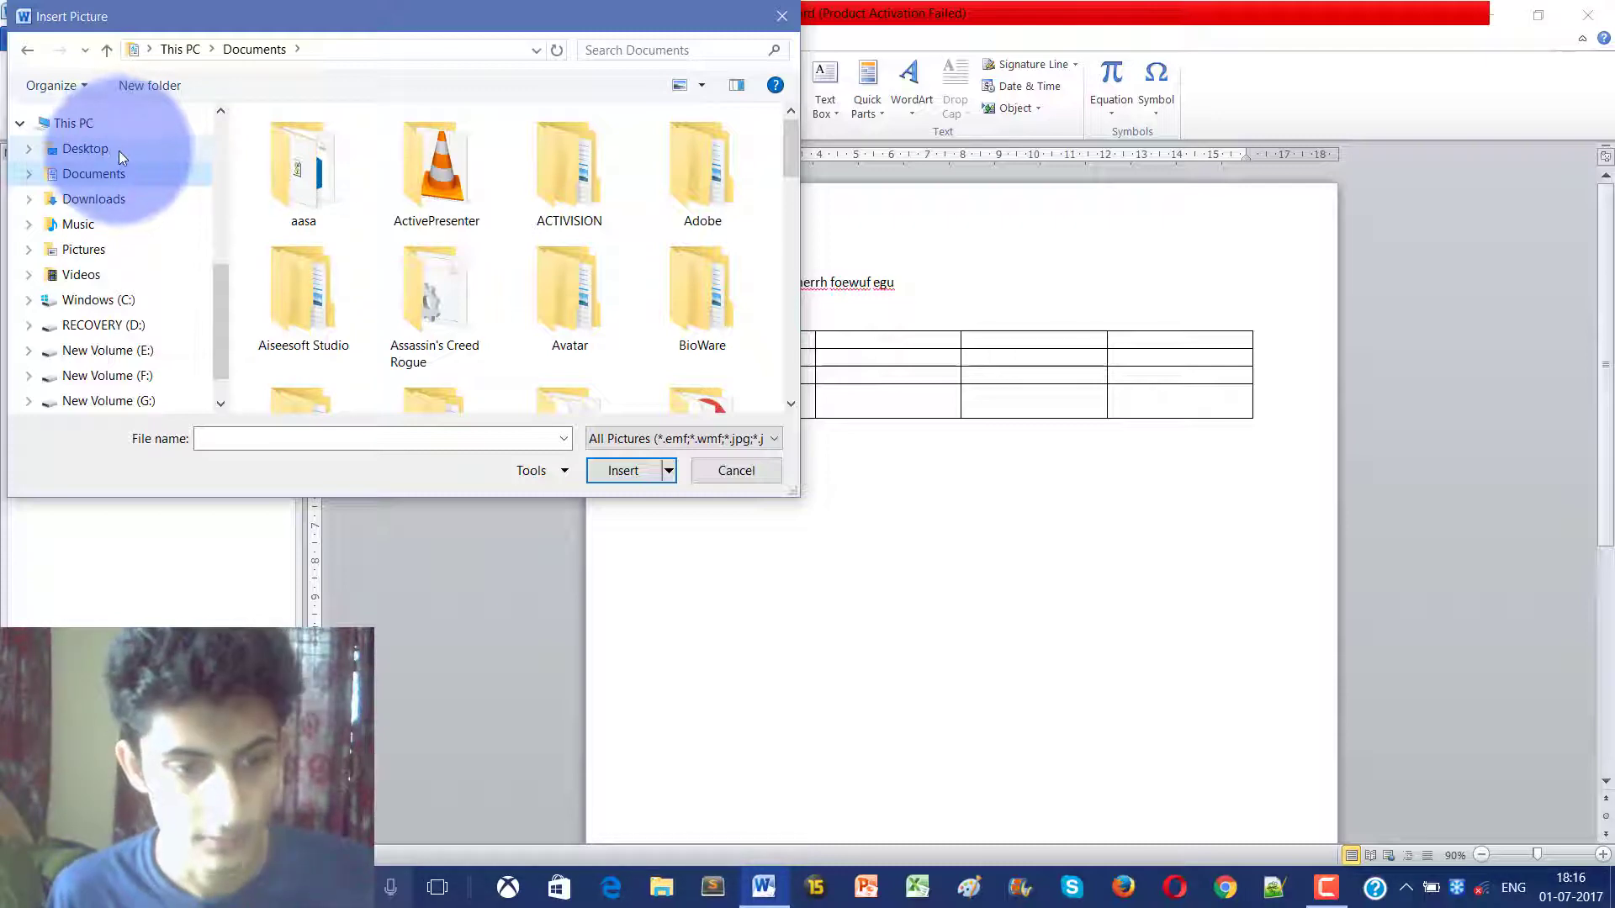
click(84, 148)
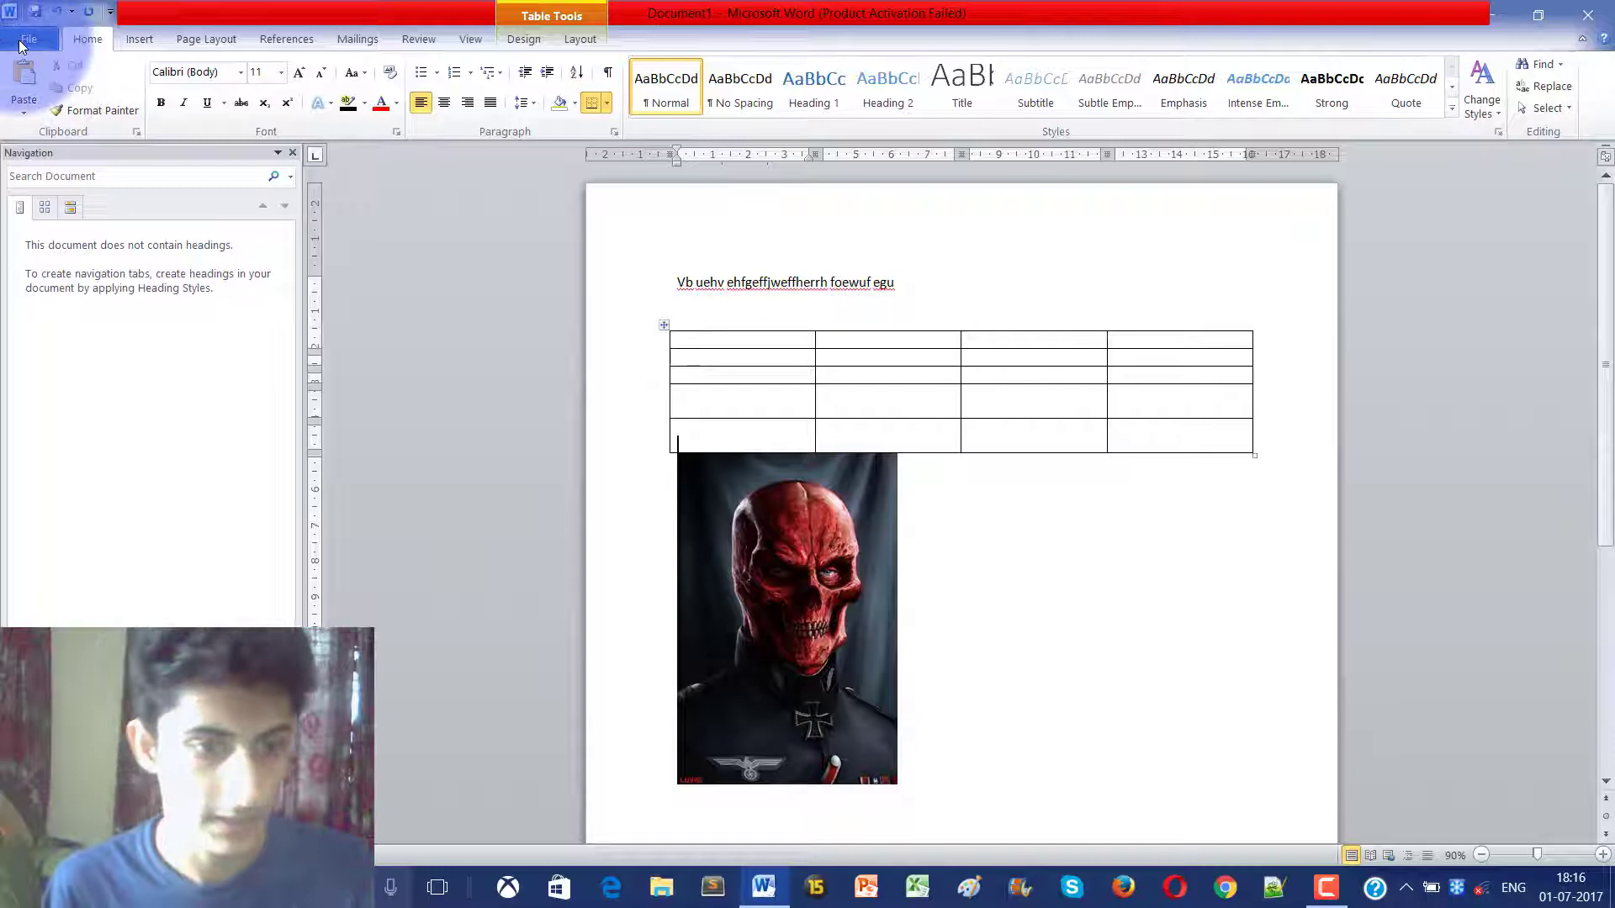
Save the document to the desktop as the.docx in Word Document format.
click(29, 39)
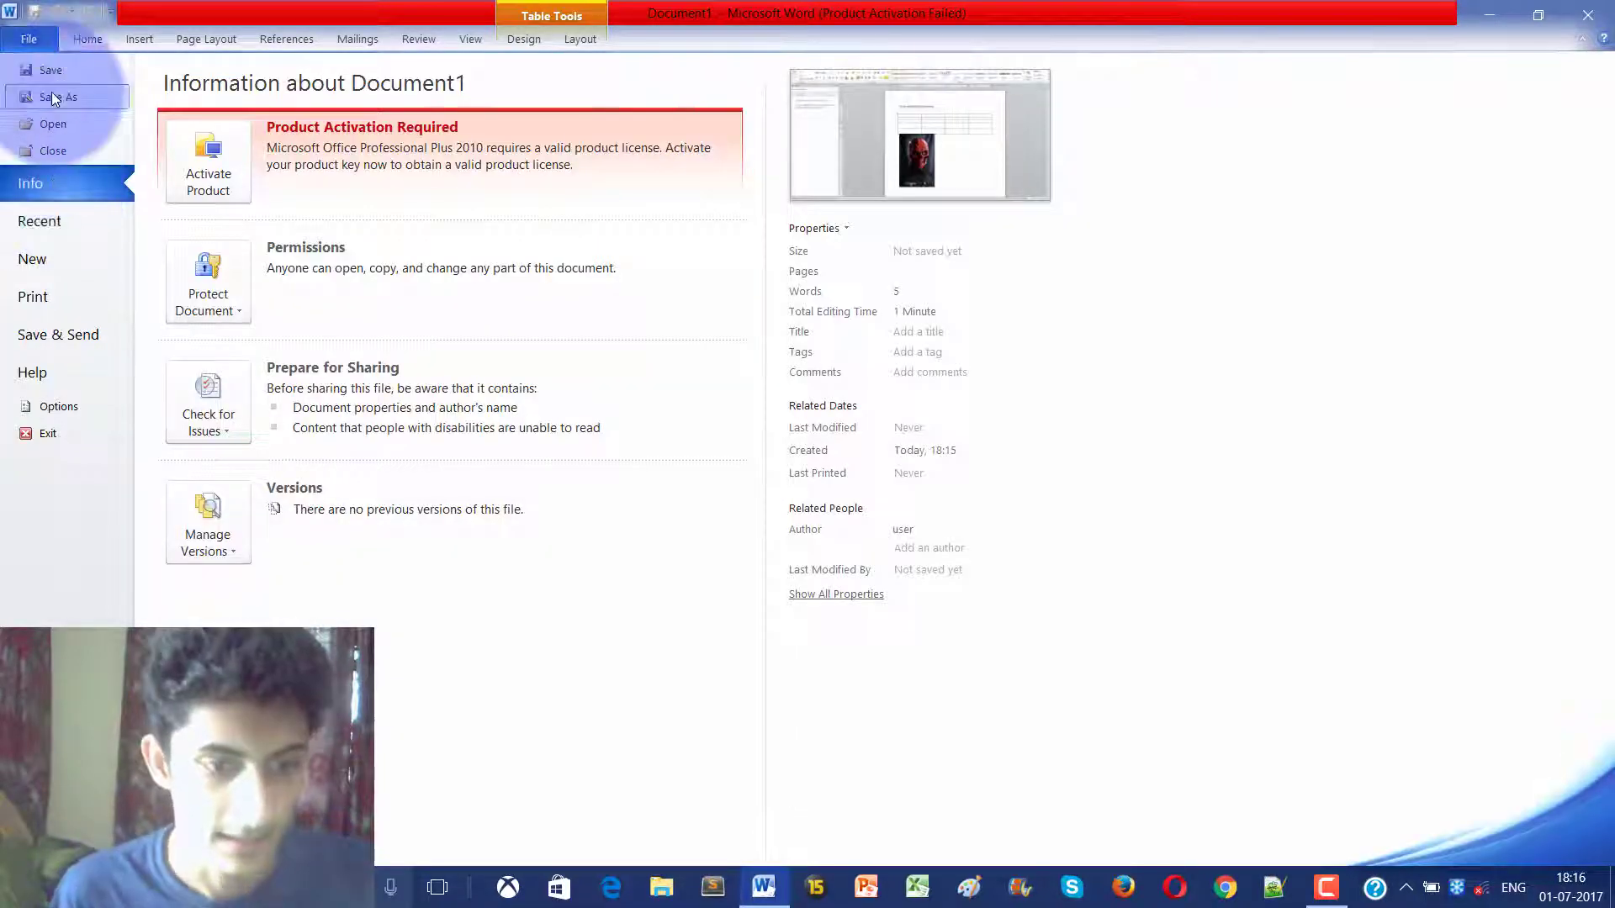
click(59, 96)
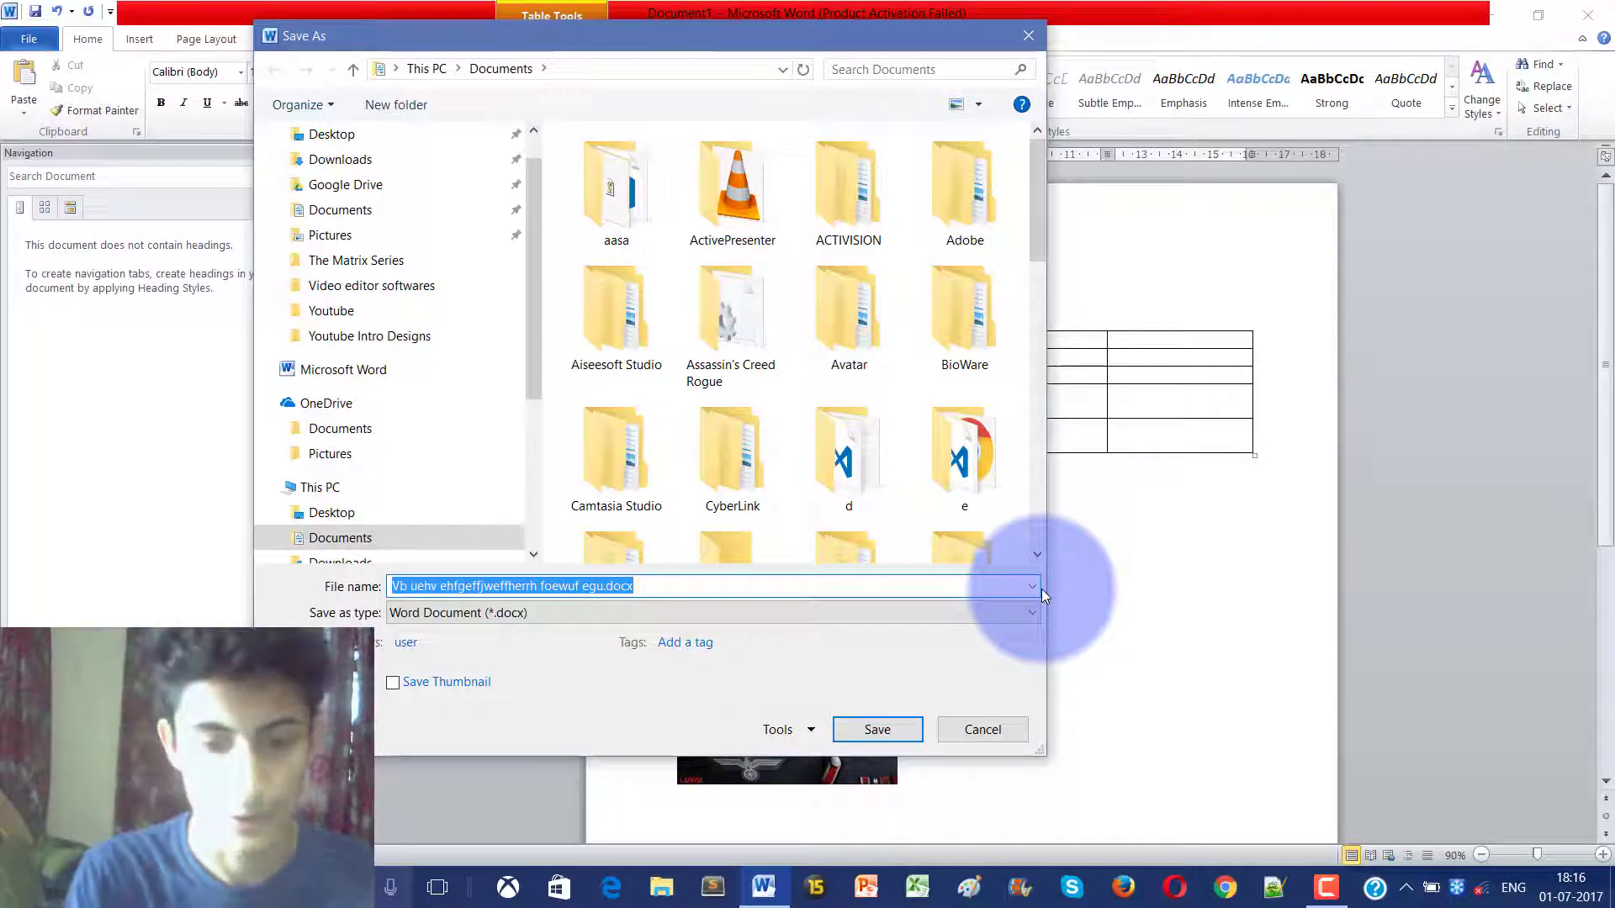
key(Delete)
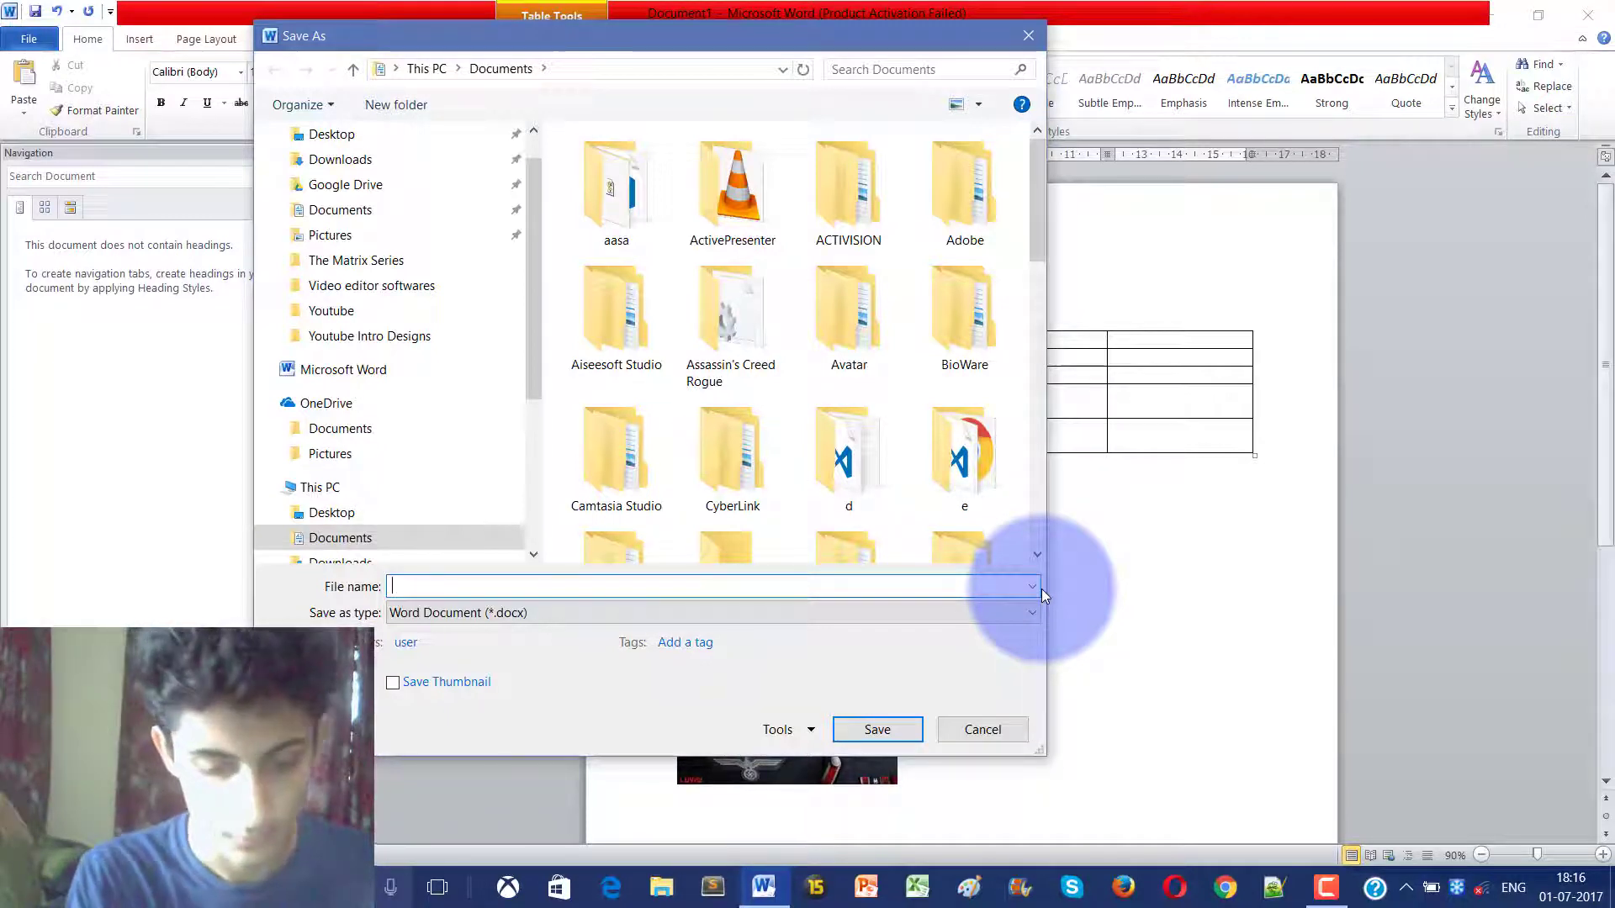
text(the)
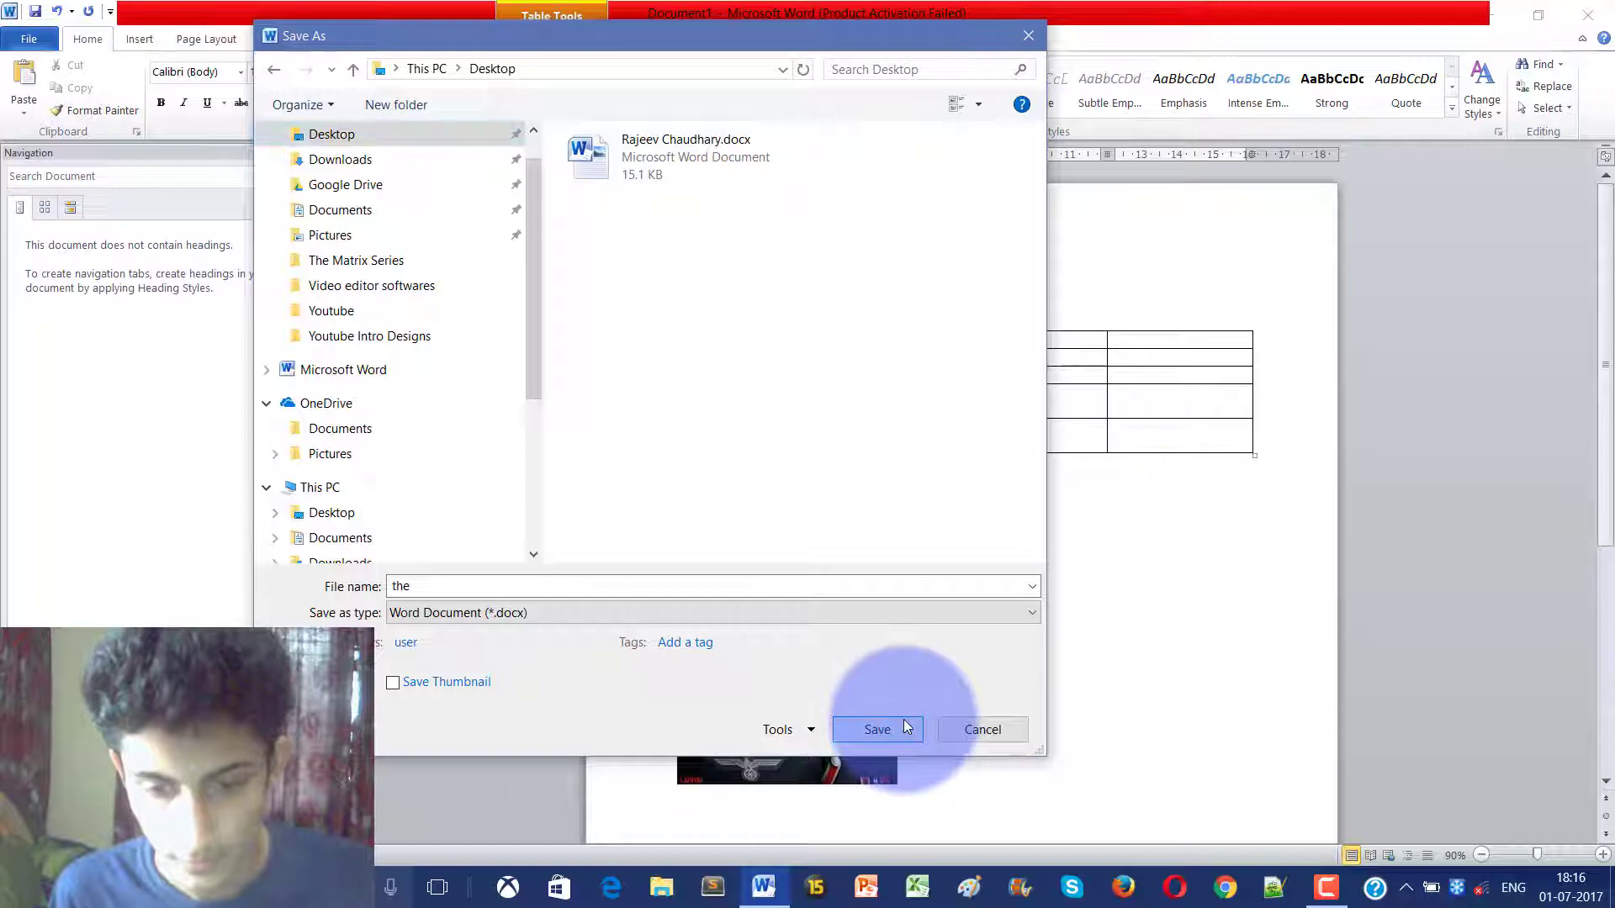
click(875, 728)
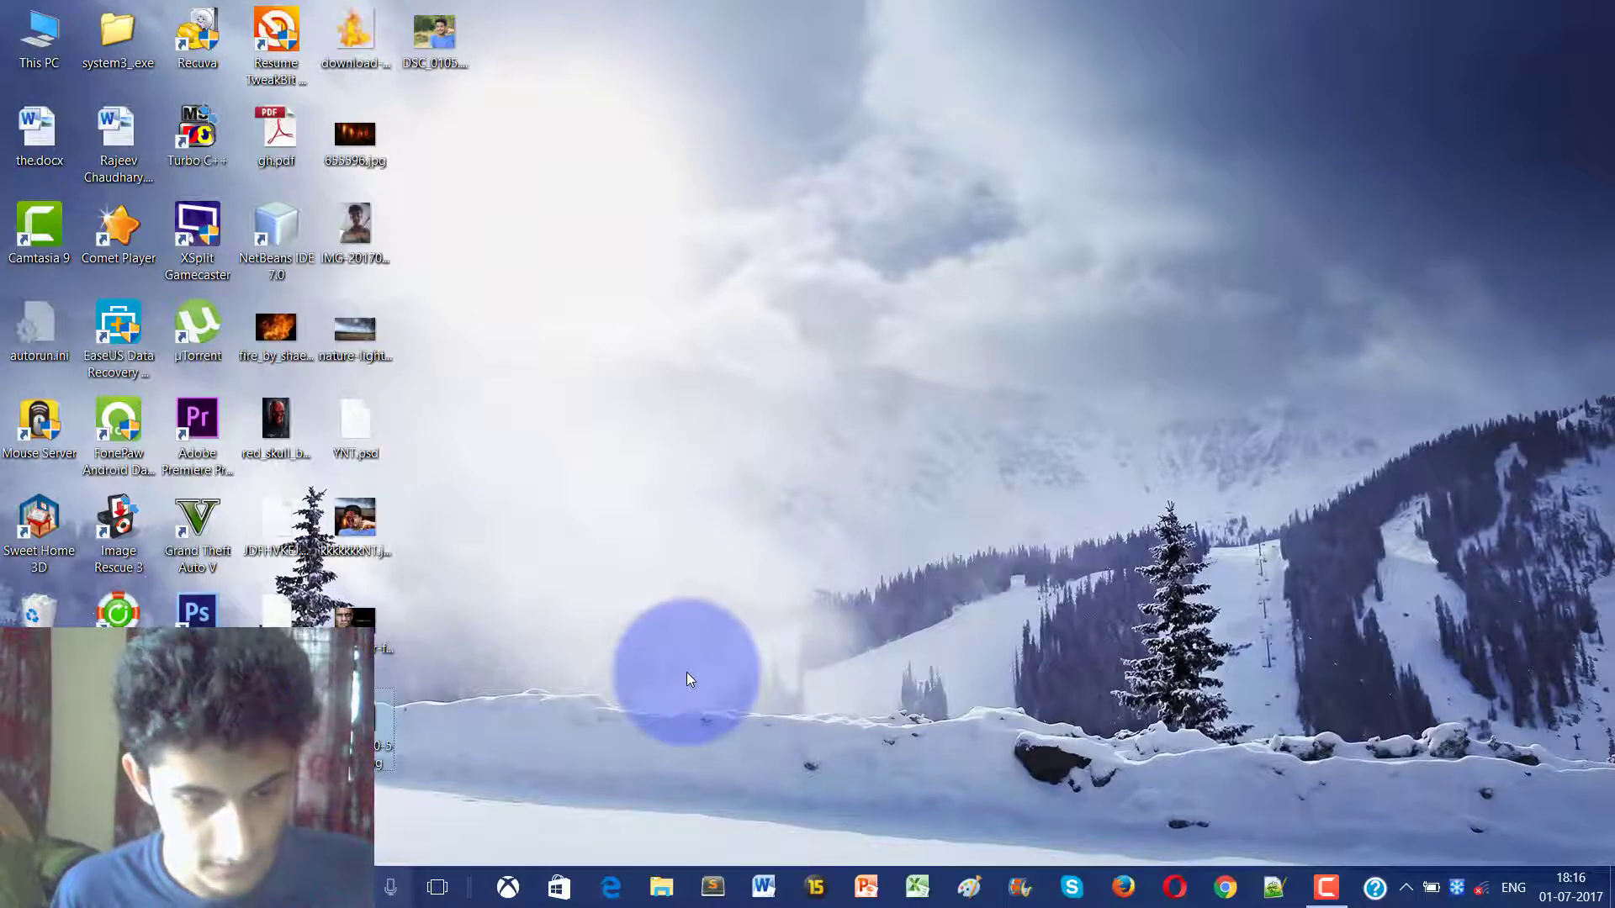
mouse_move(39, 135)
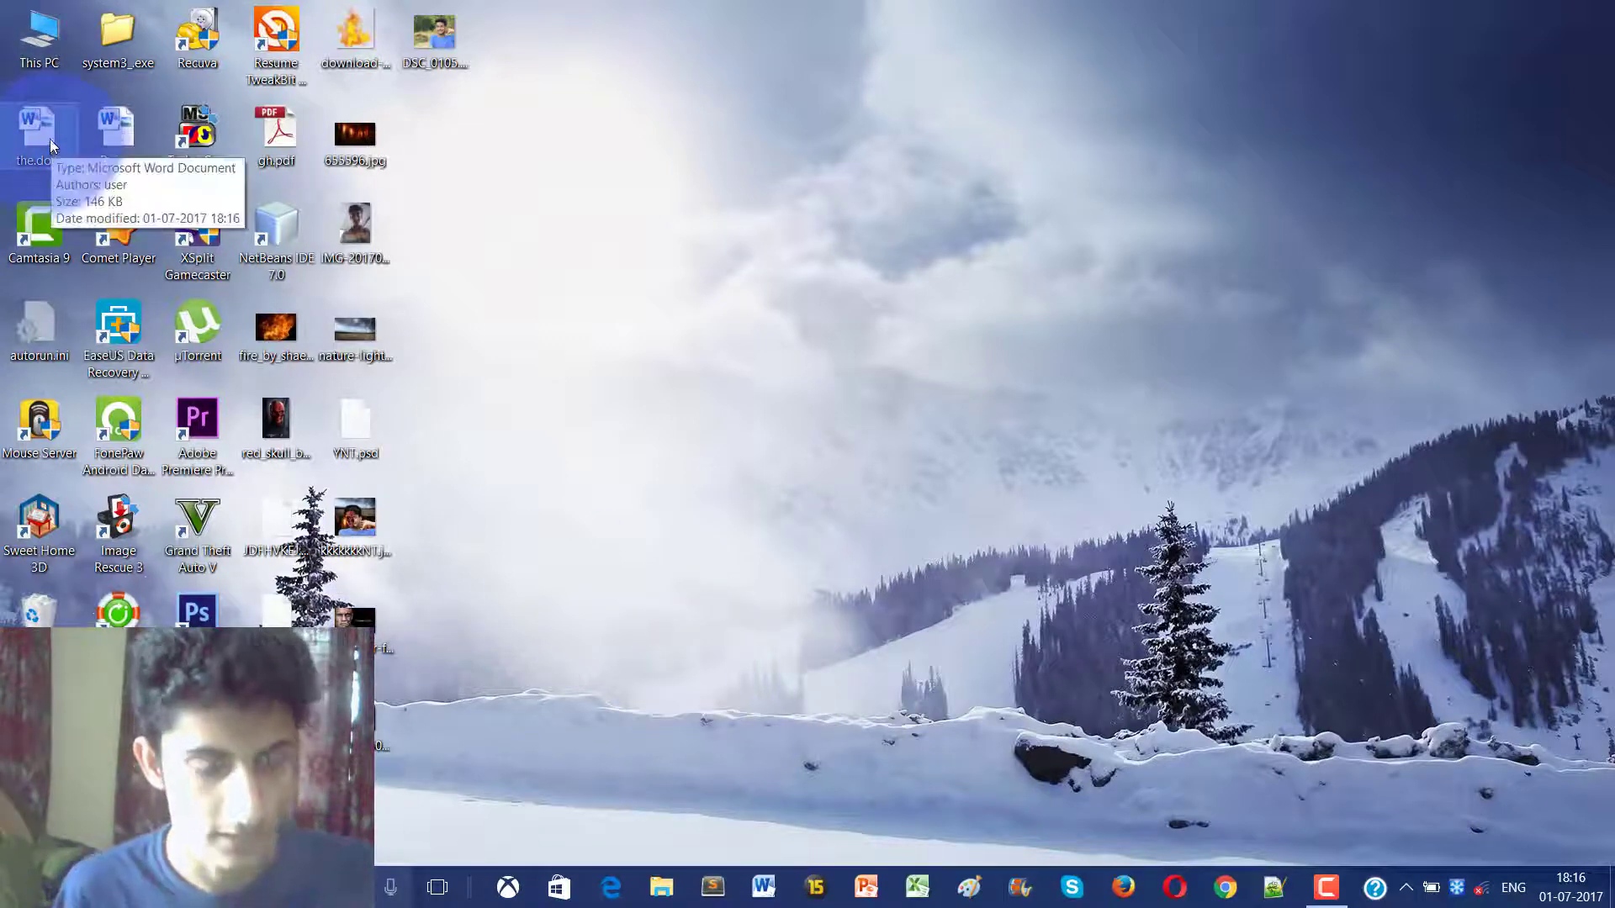
Reopen the.docx from the desktop and dismiss the activation notice.
double_click(38, 134)
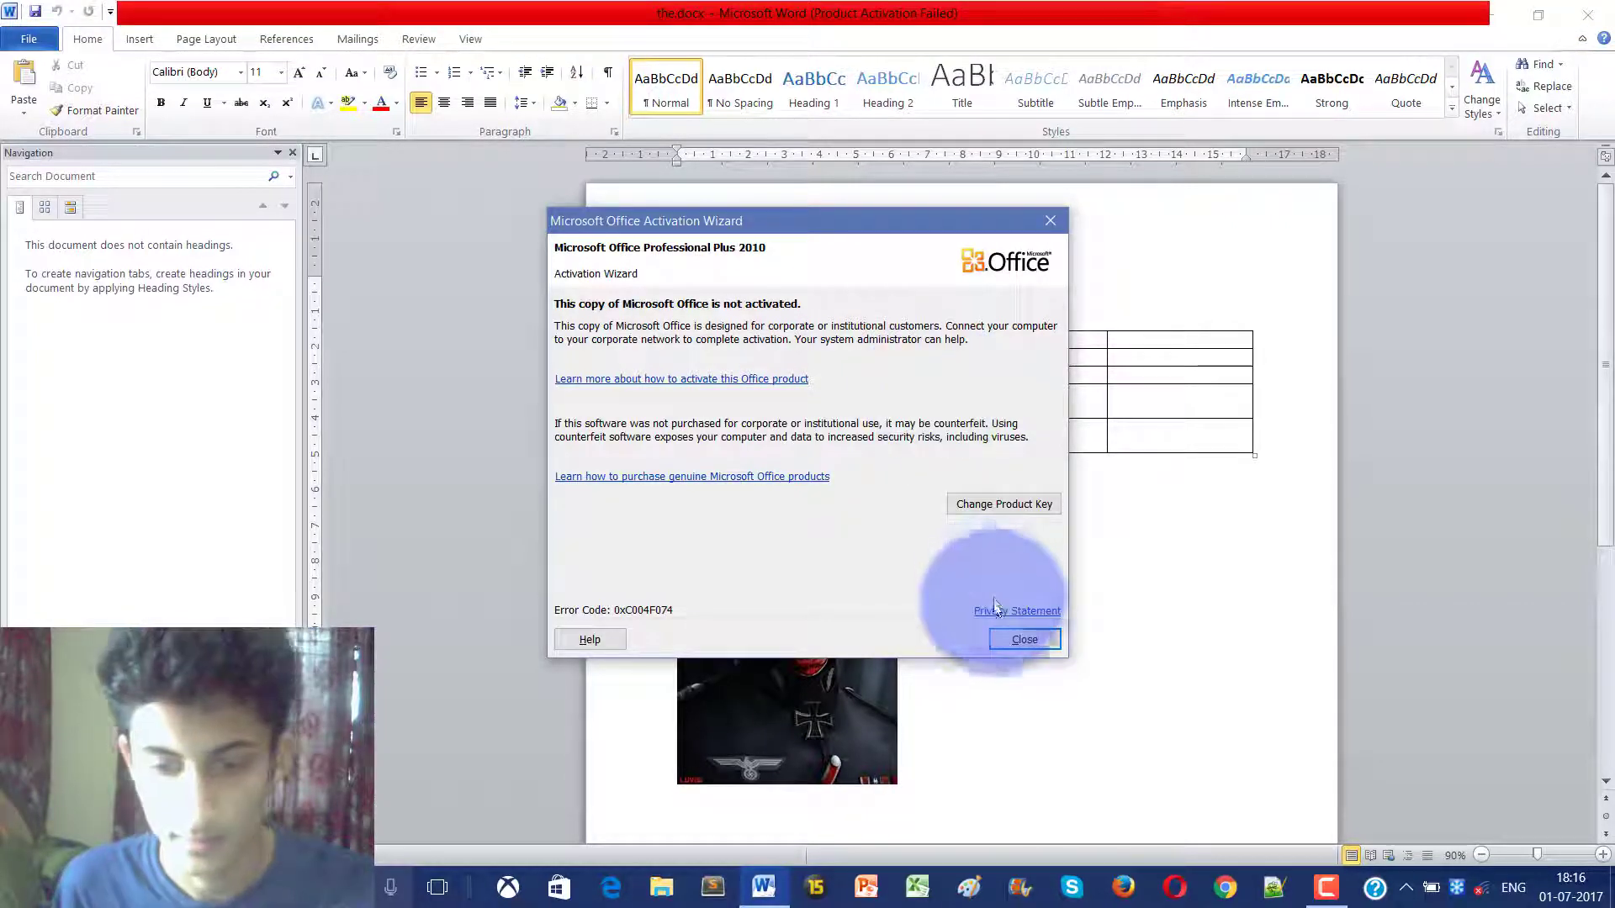
click(1023, 639)
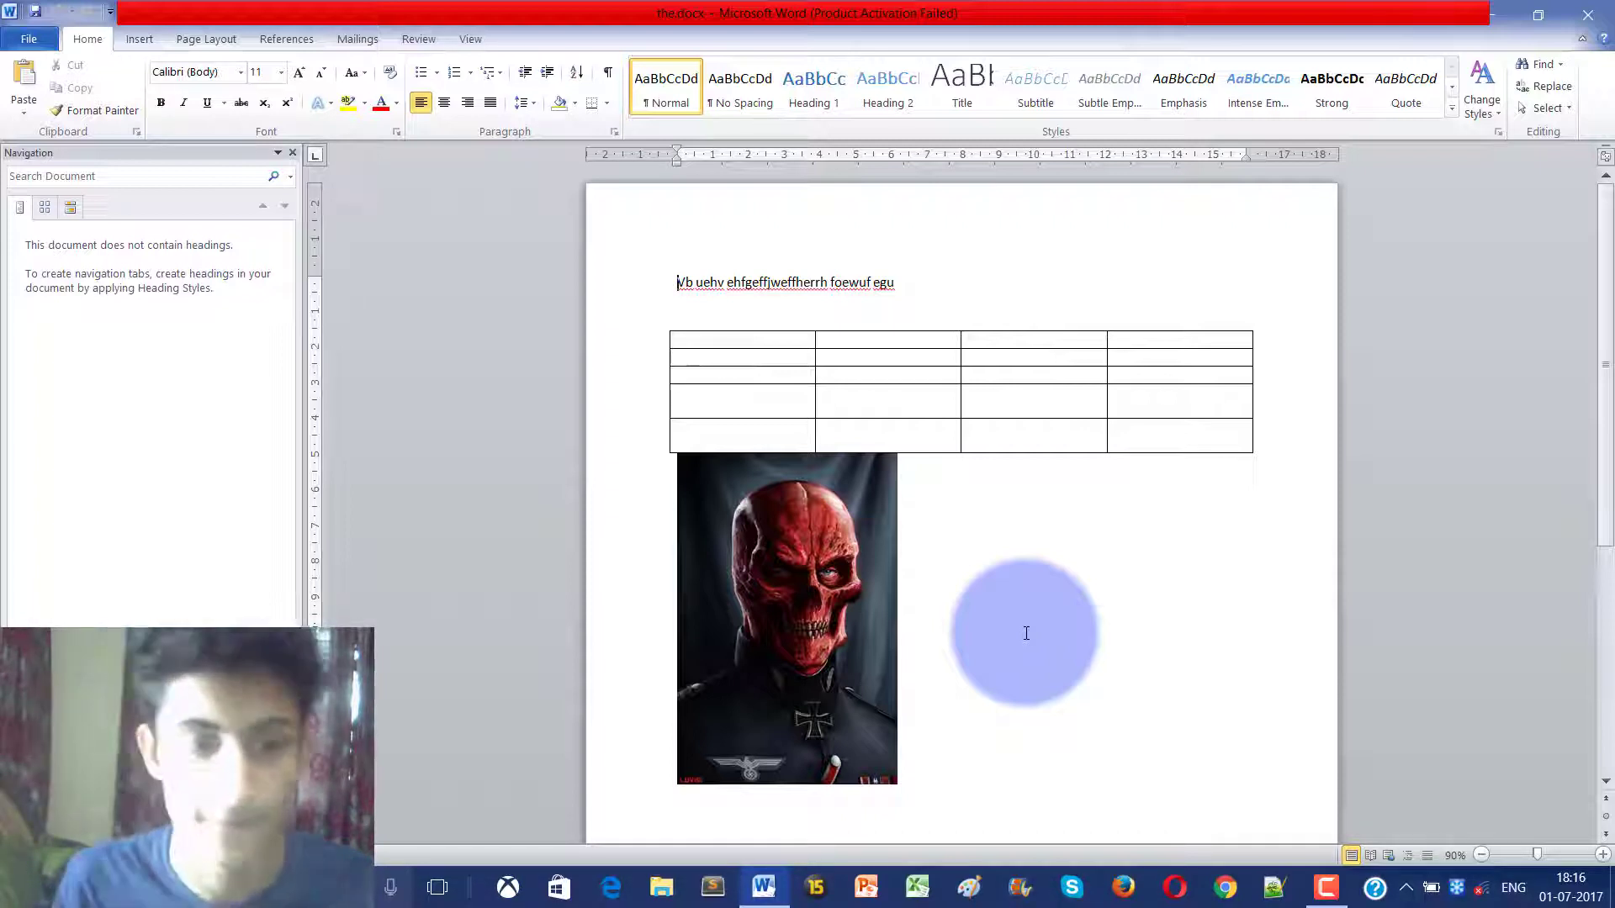
Save a copy to the desktop as PDF named 'helldjvgsdjvjdhvkhd'.
click(30, 39)
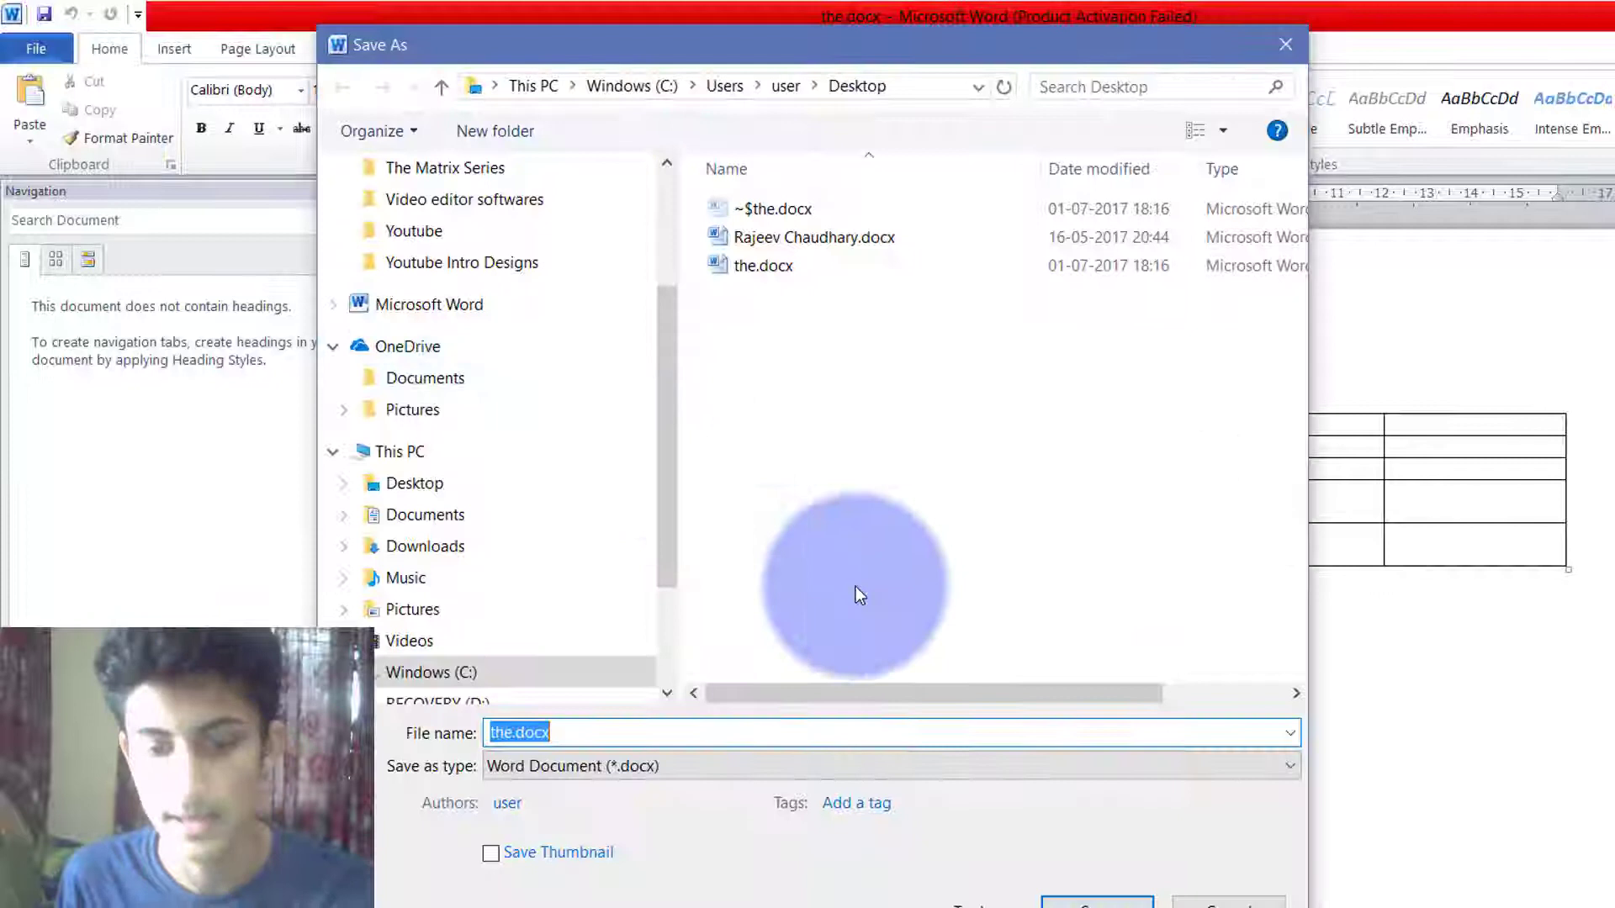
click(804, 732)
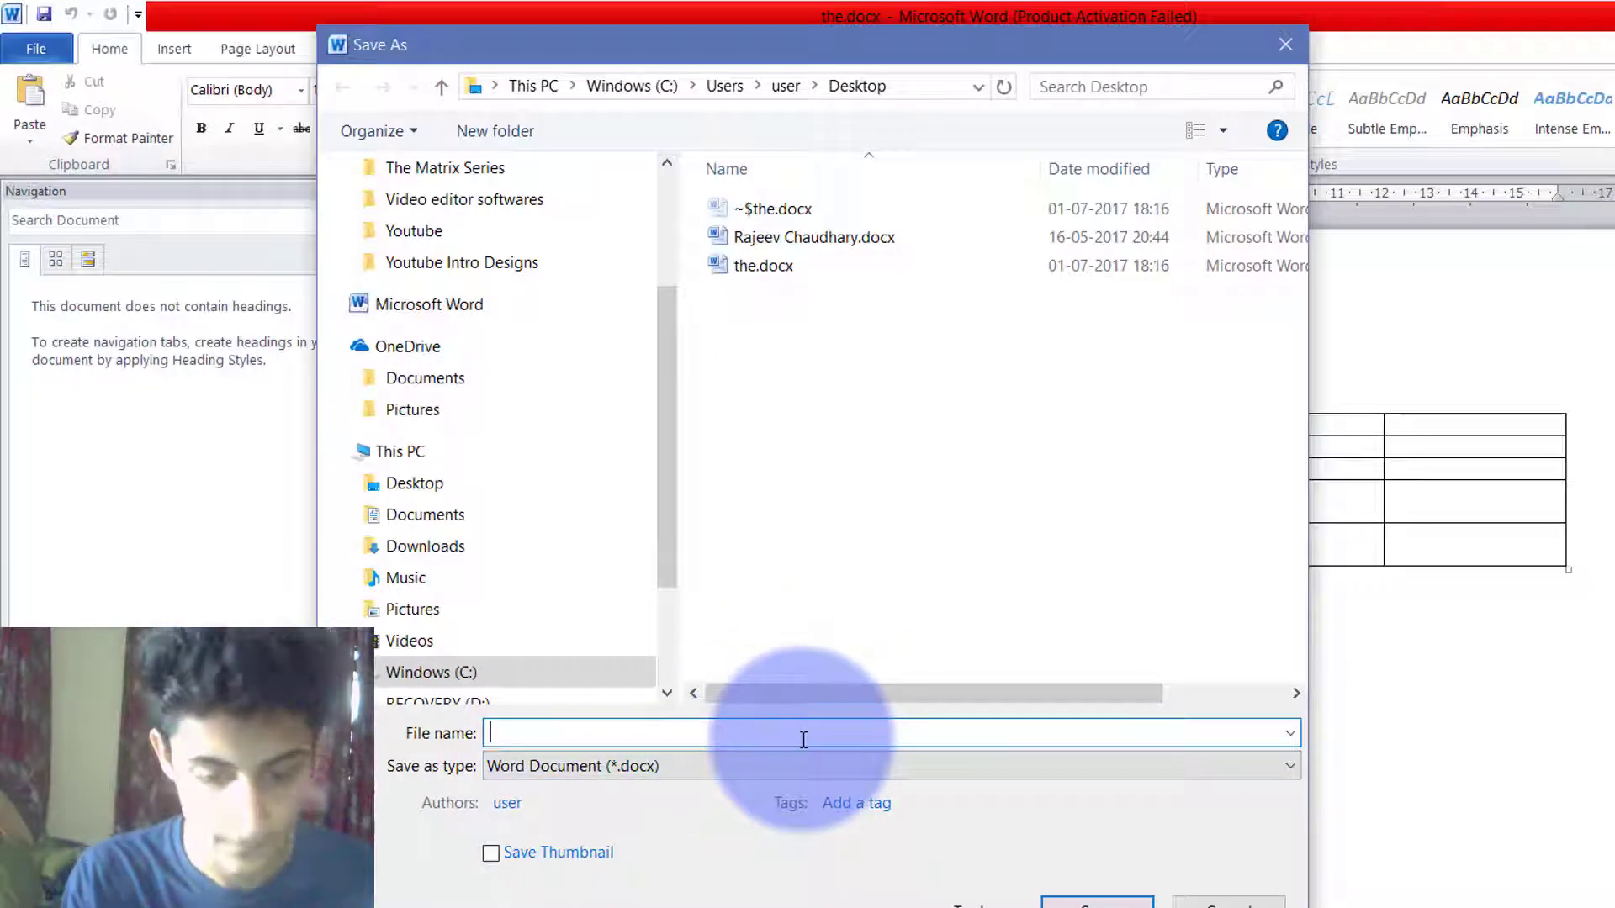
text(he)
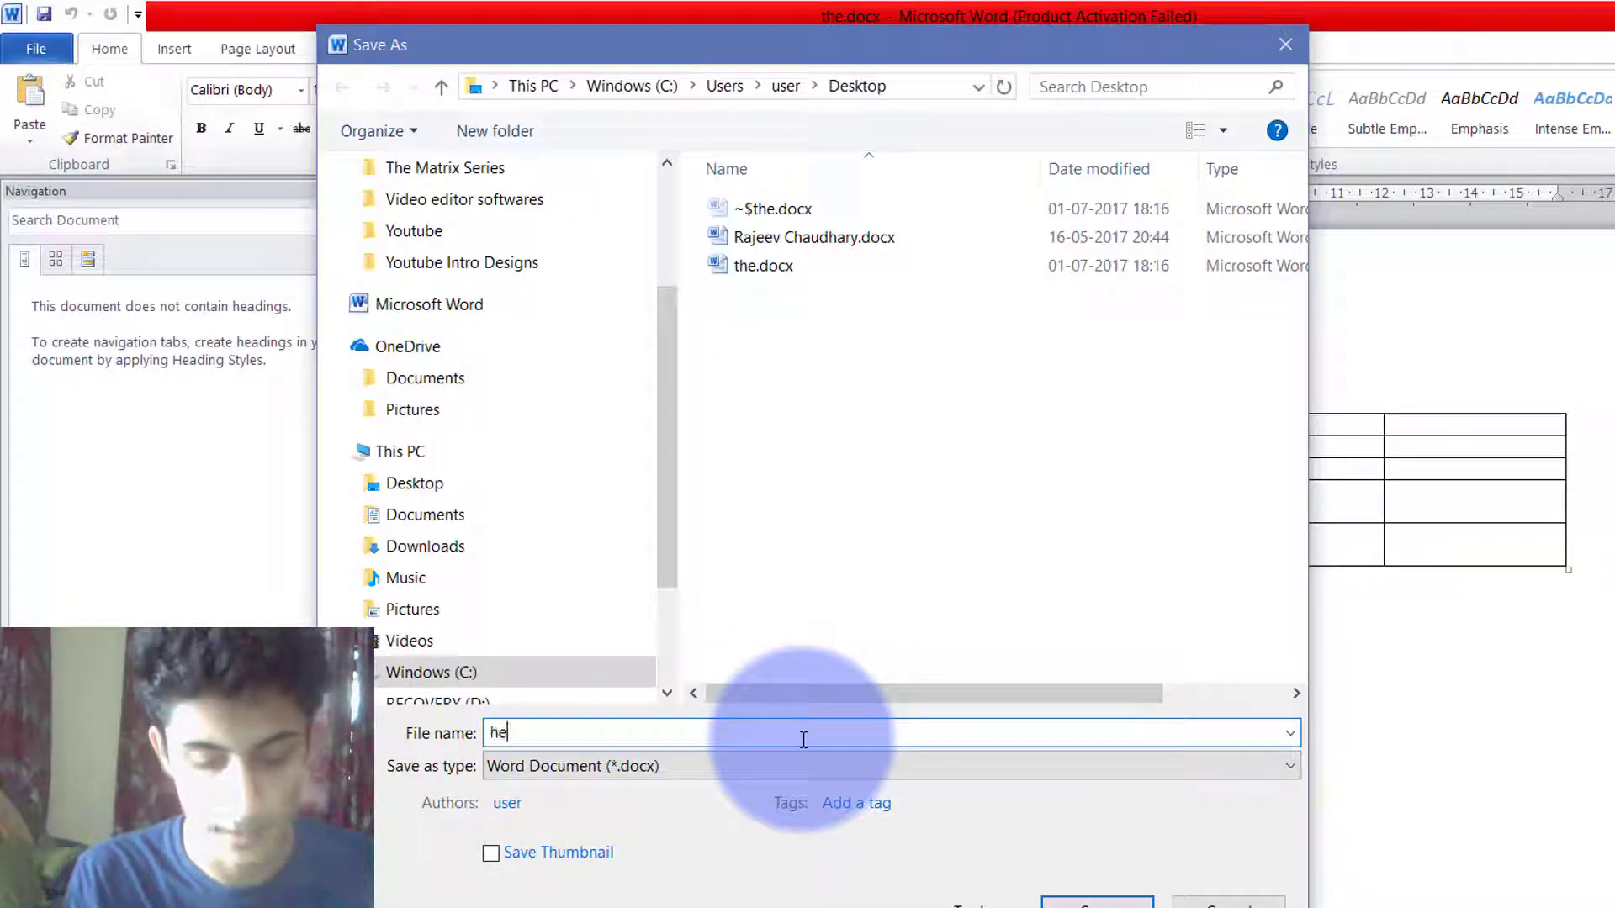
text(lldjvgsdjvjdhvkhd)
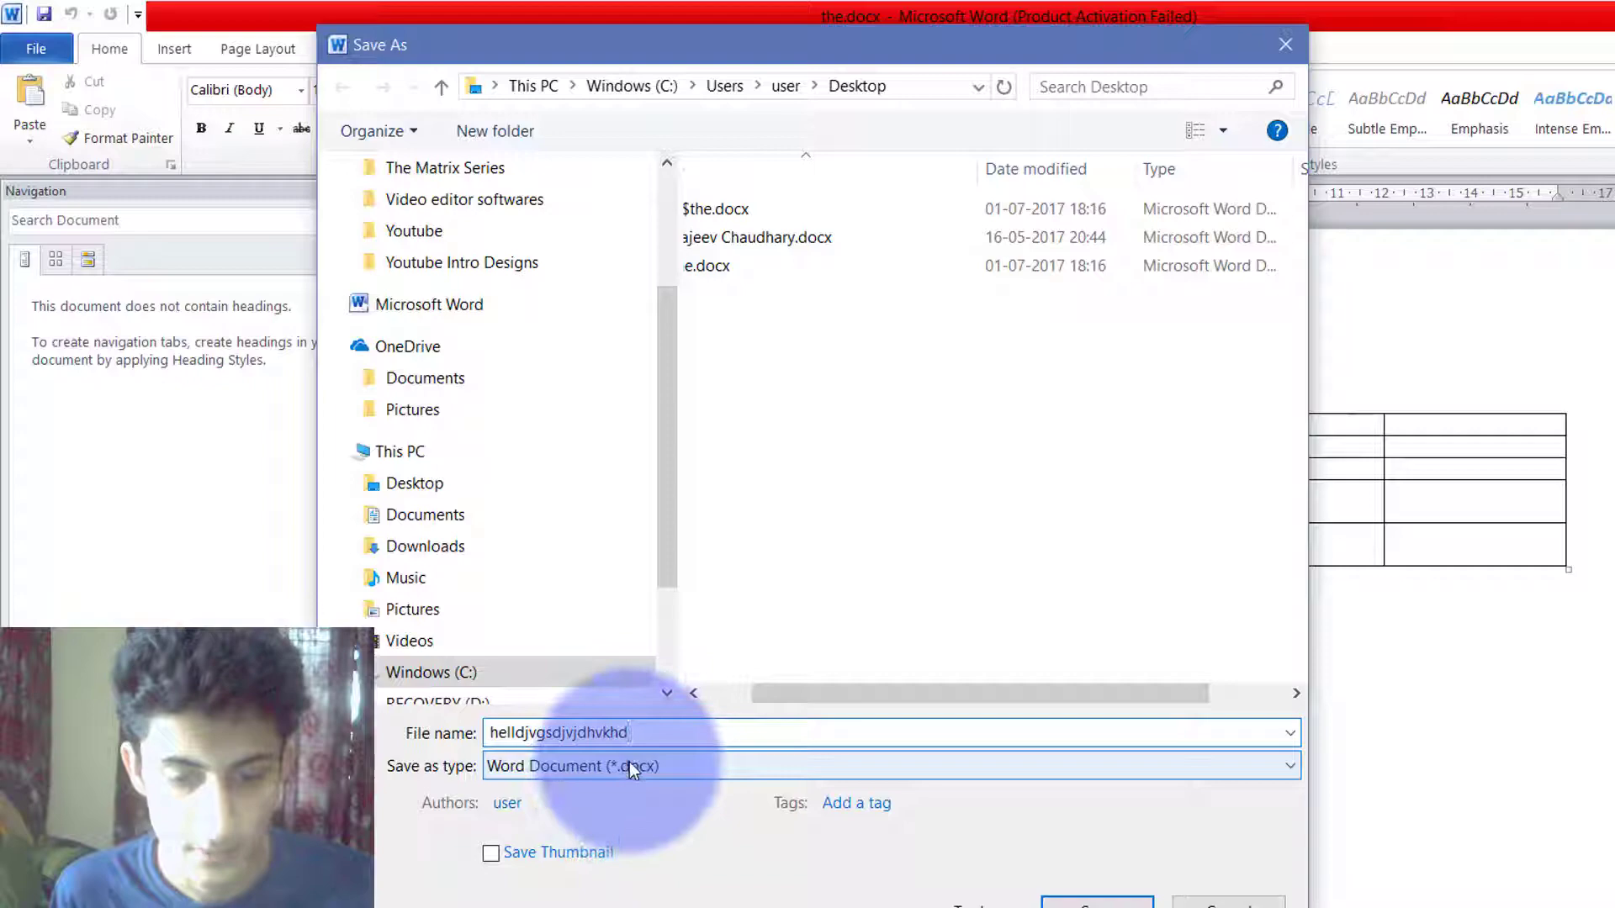
click(1289, 765)
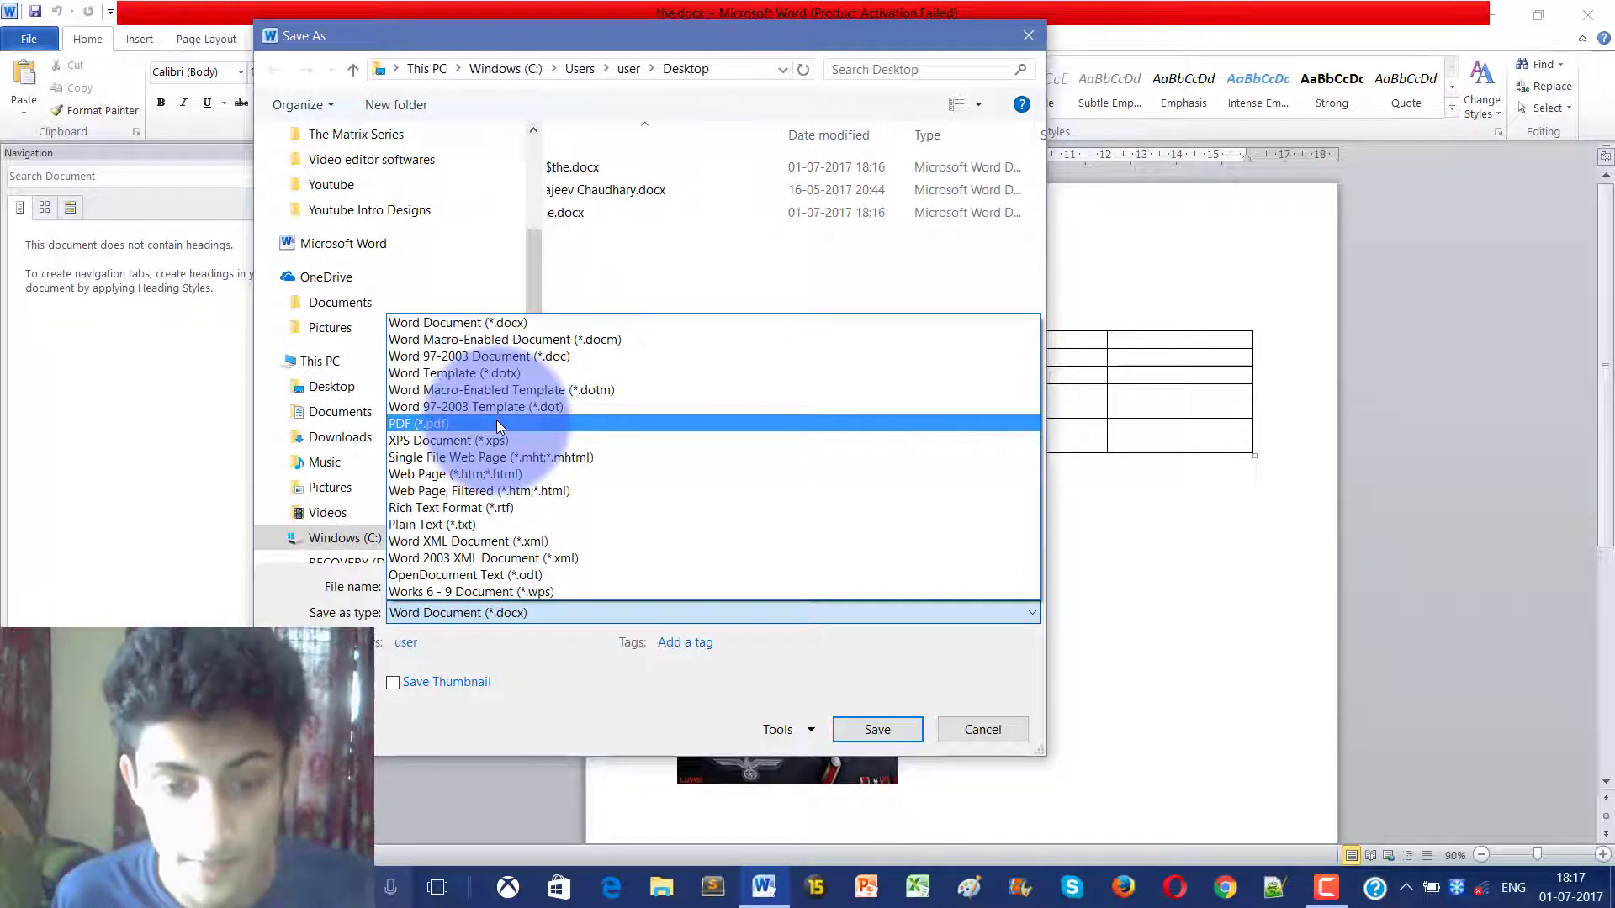
click(419, 424)
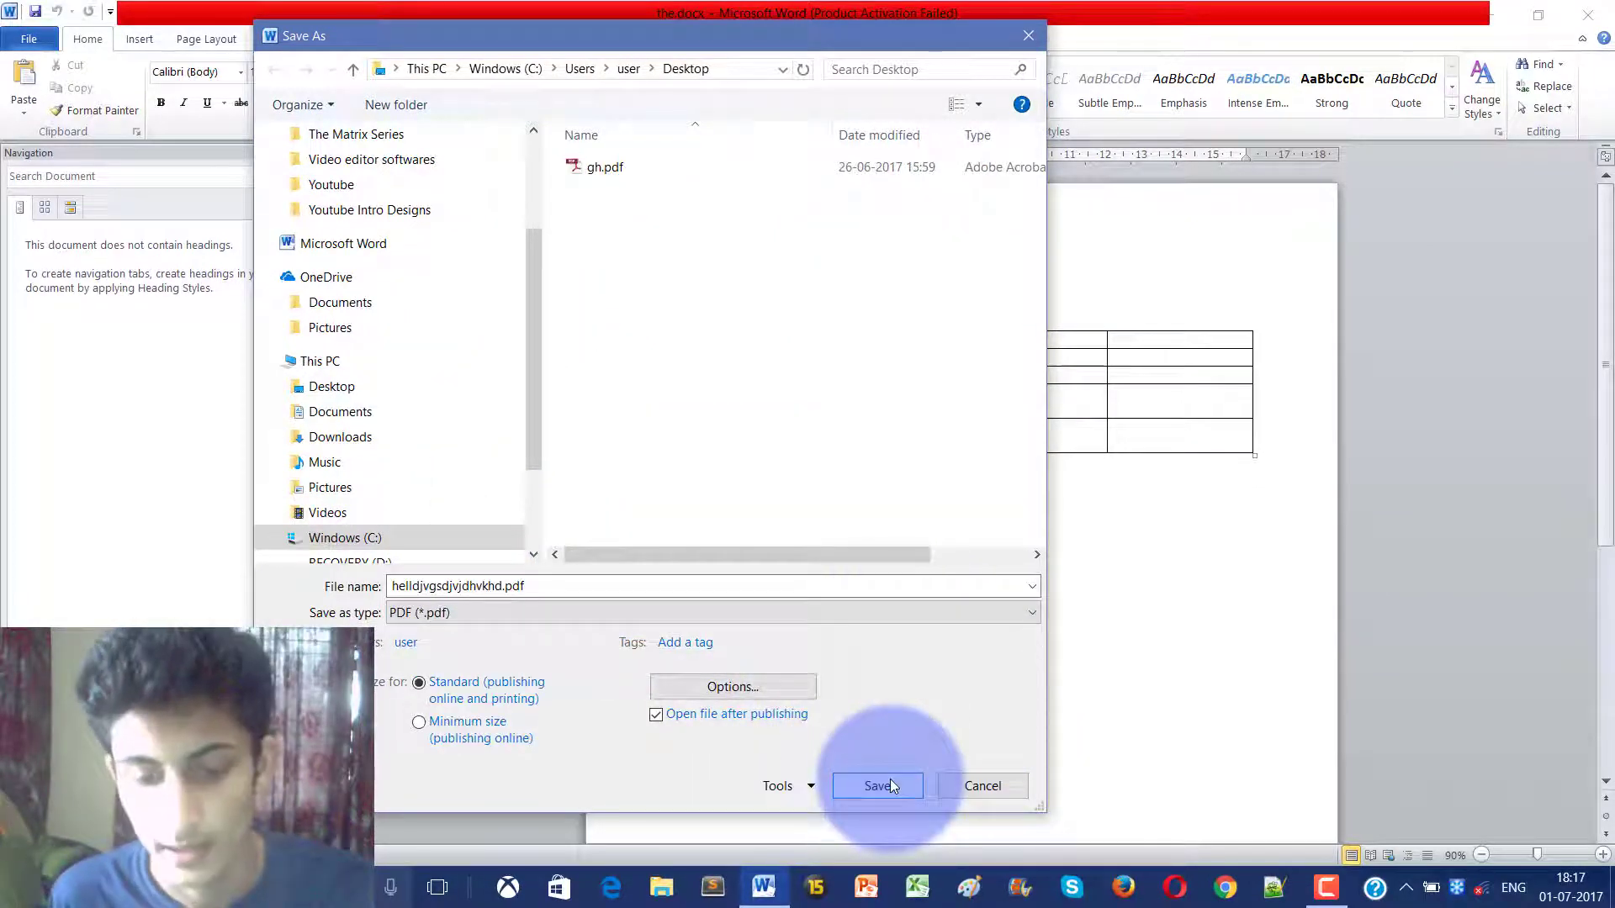
click(876, 786)
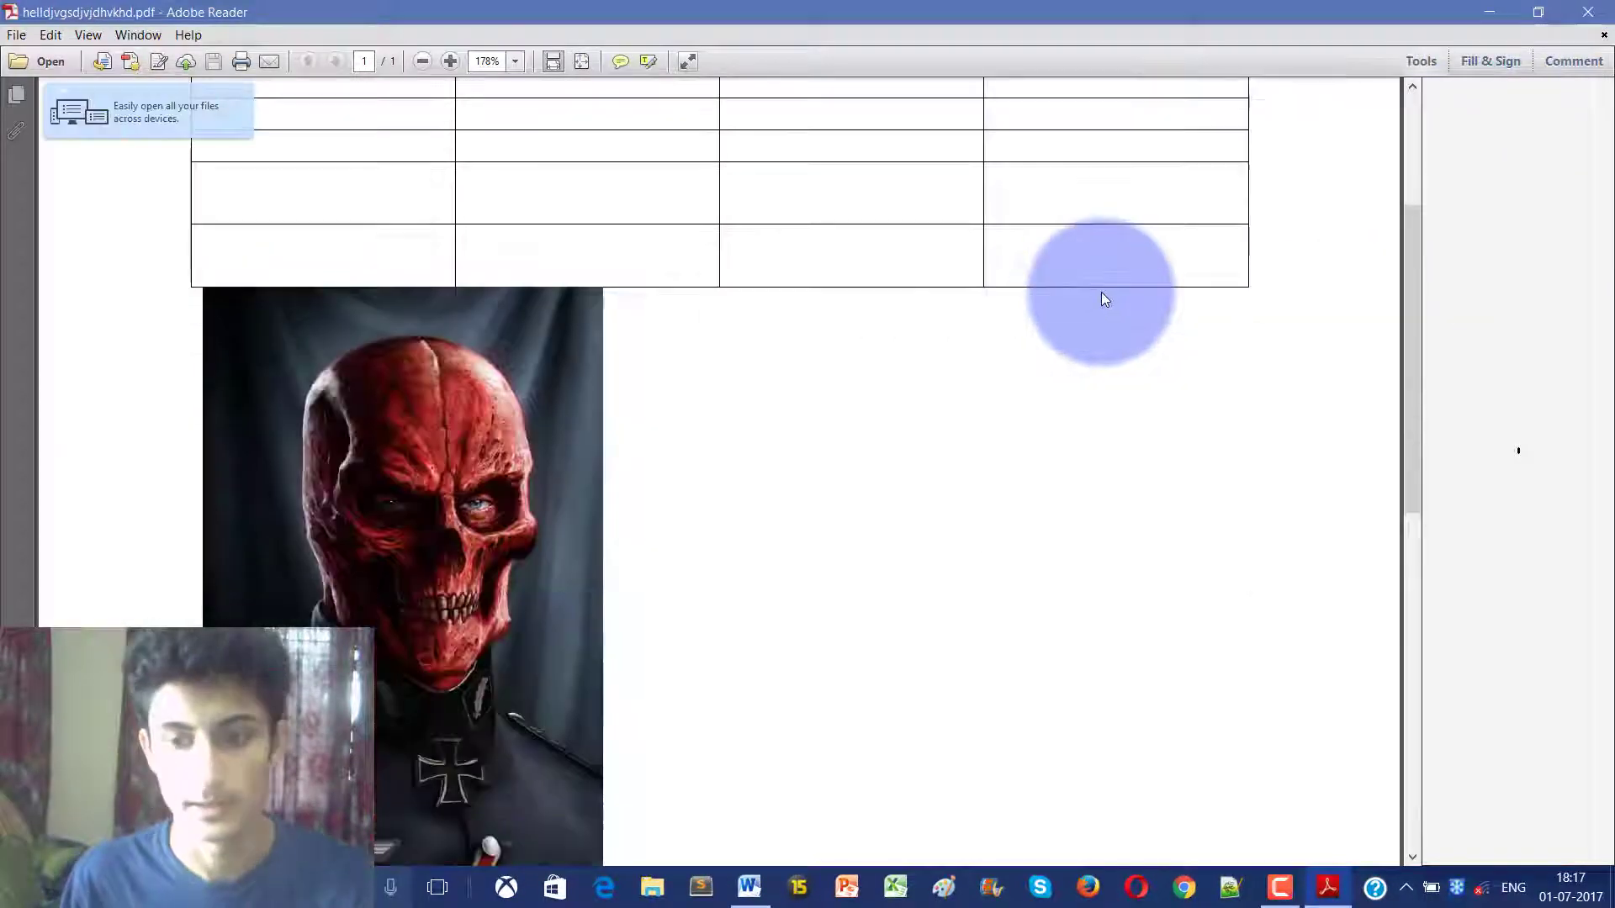
Scroll the PDF in Adobe Reader, reopen it from the desktop, then close it to return to Word.
scroll(down, 3)
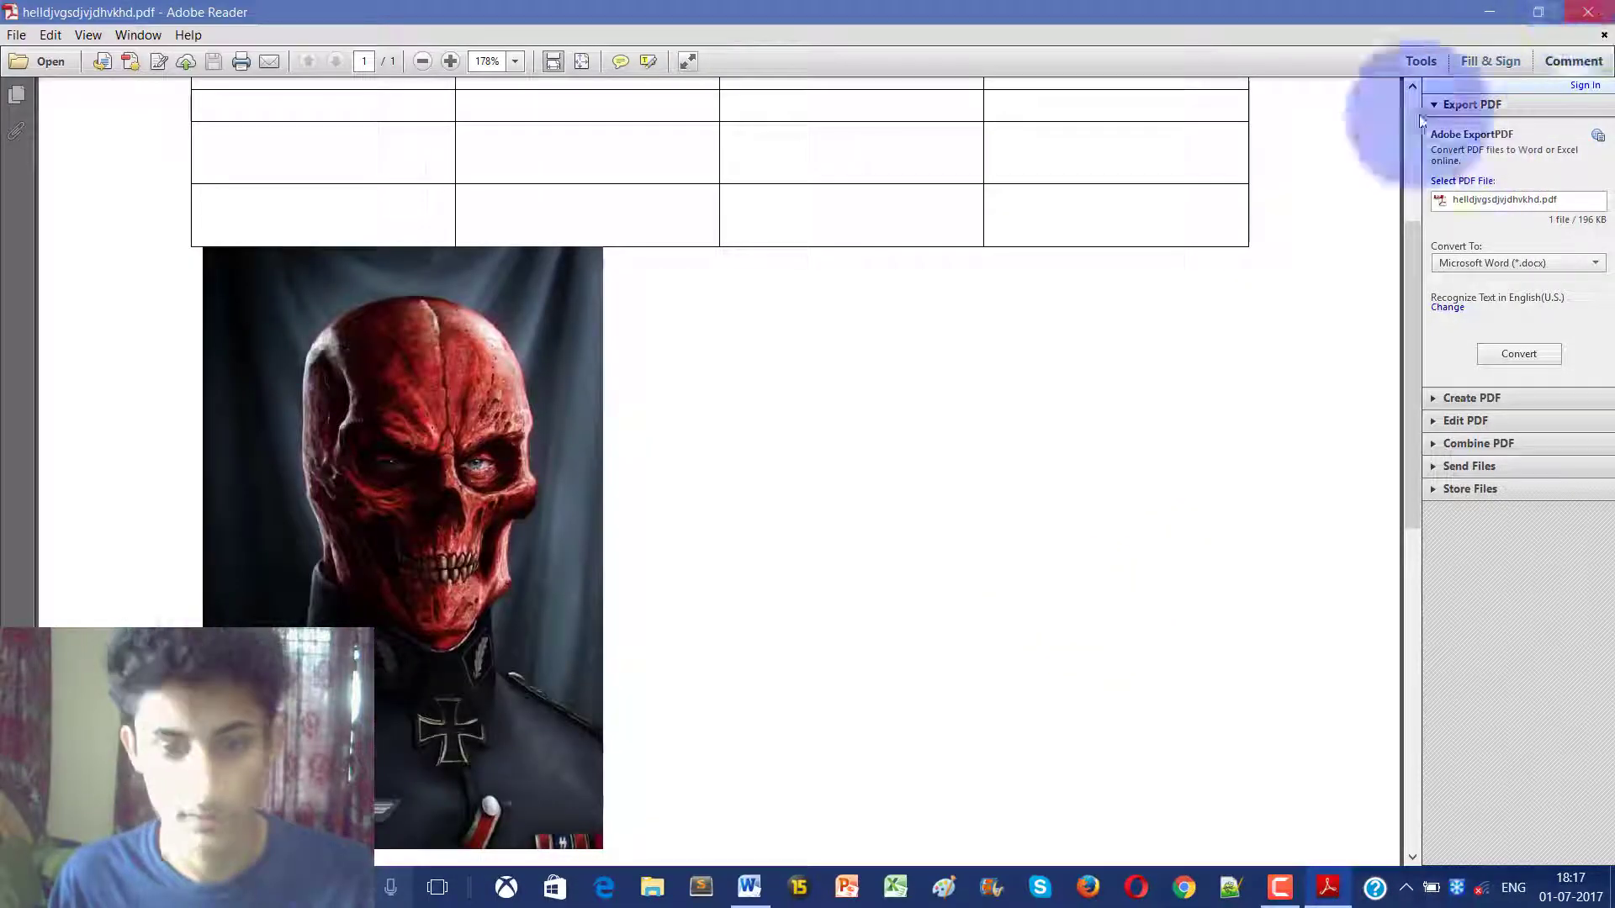
click(1538, 11)
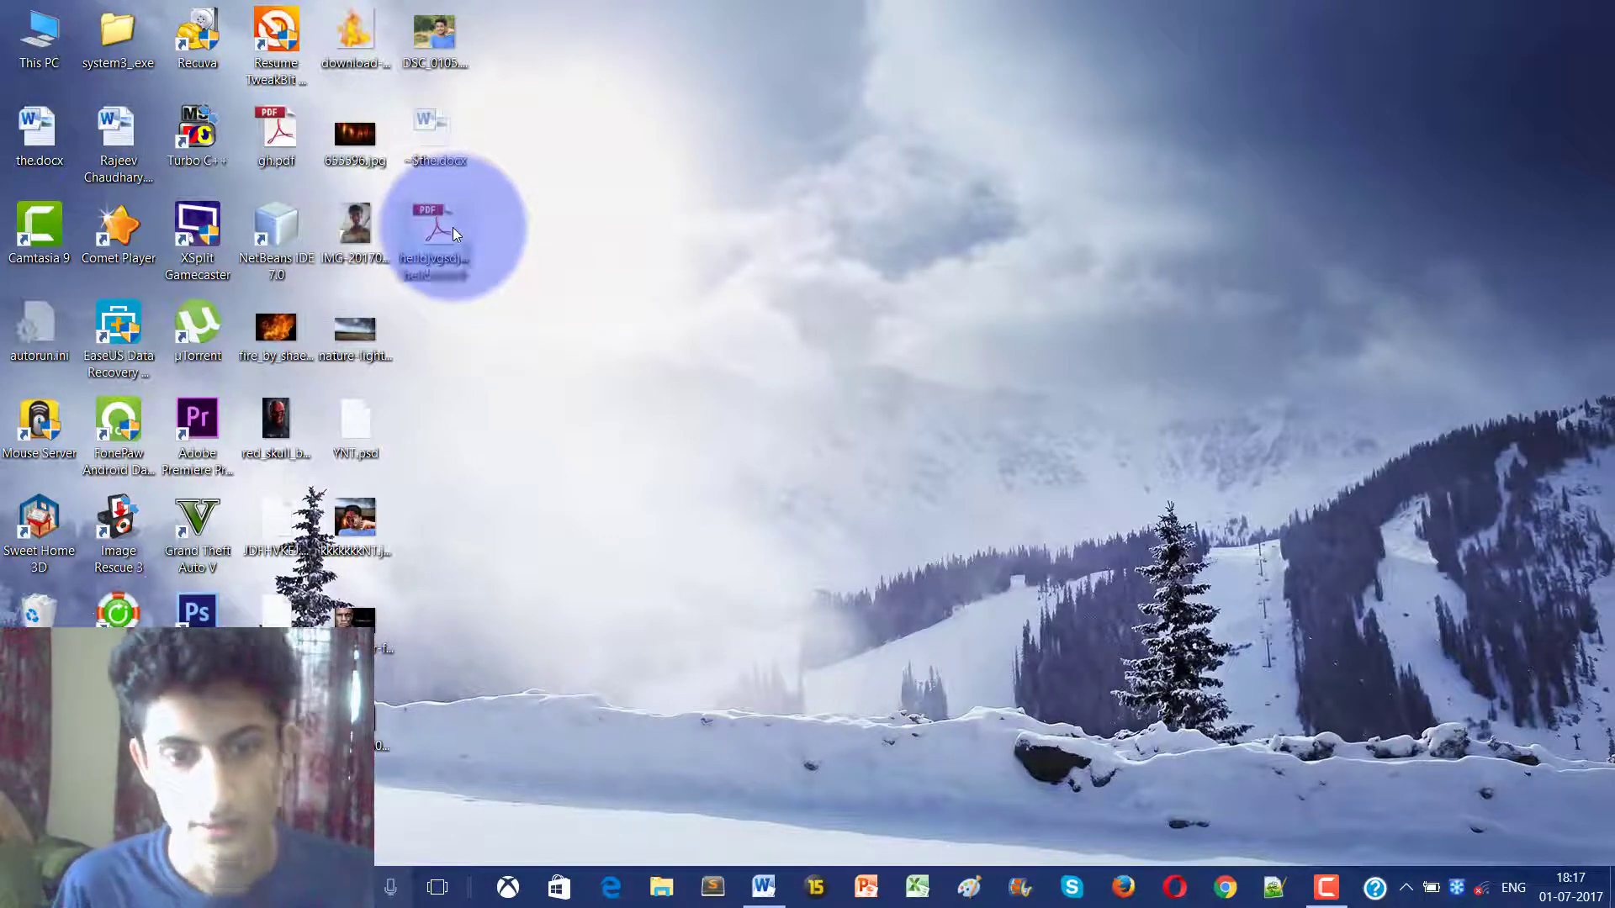
double_click(432, 222)
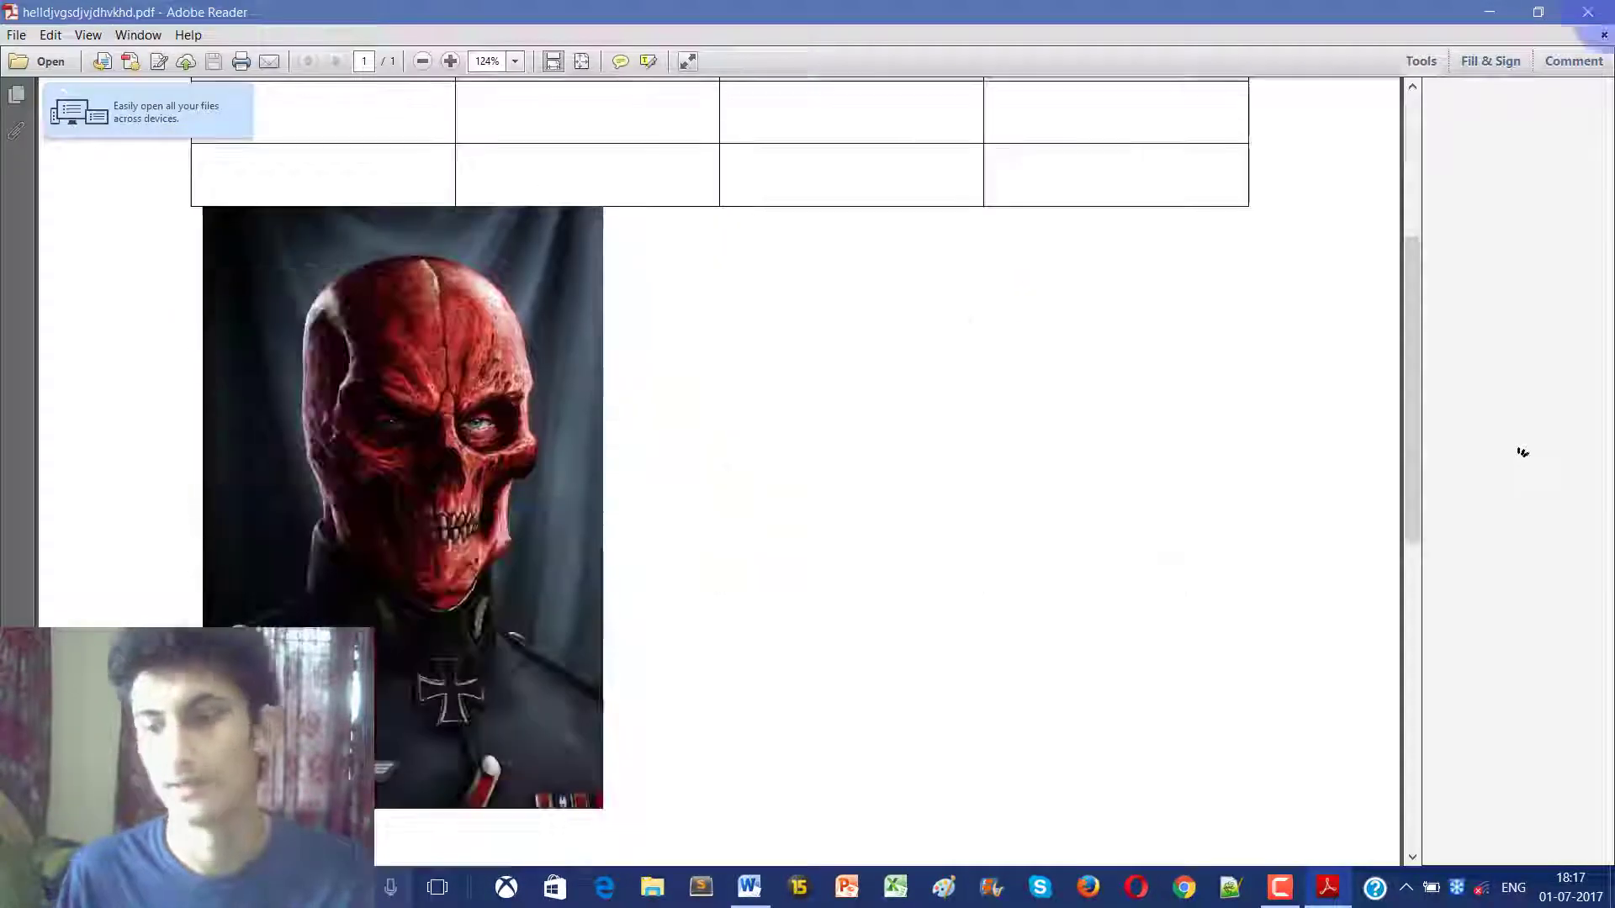
click(450, 61)
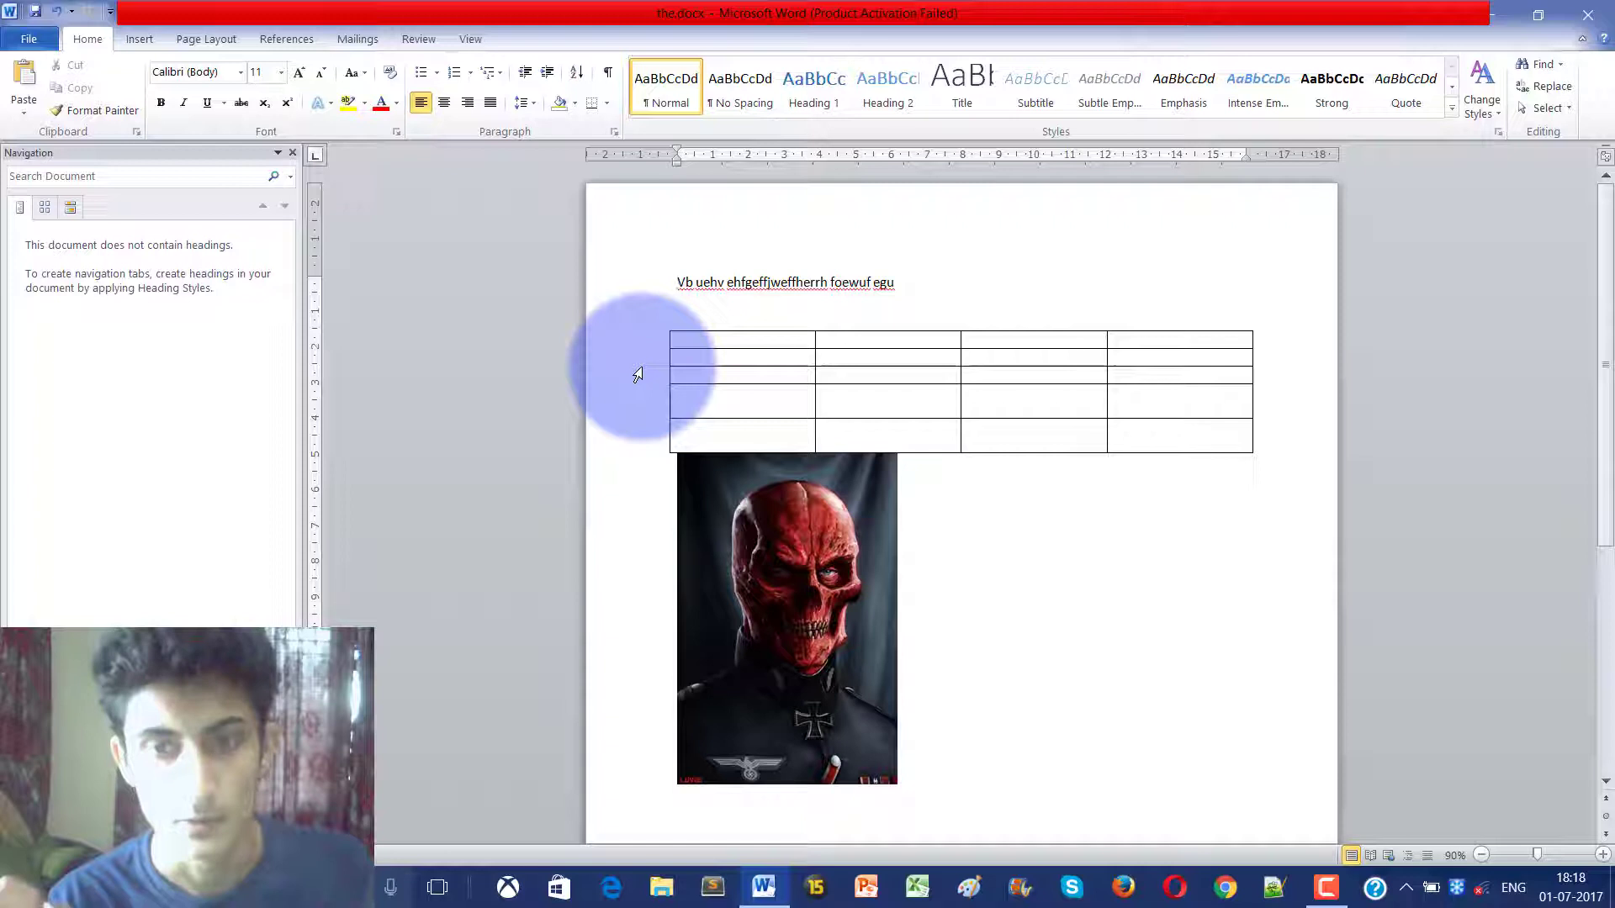
Show the Info page with the.docx's desktop path, size and editing dates.
click(678, 283)
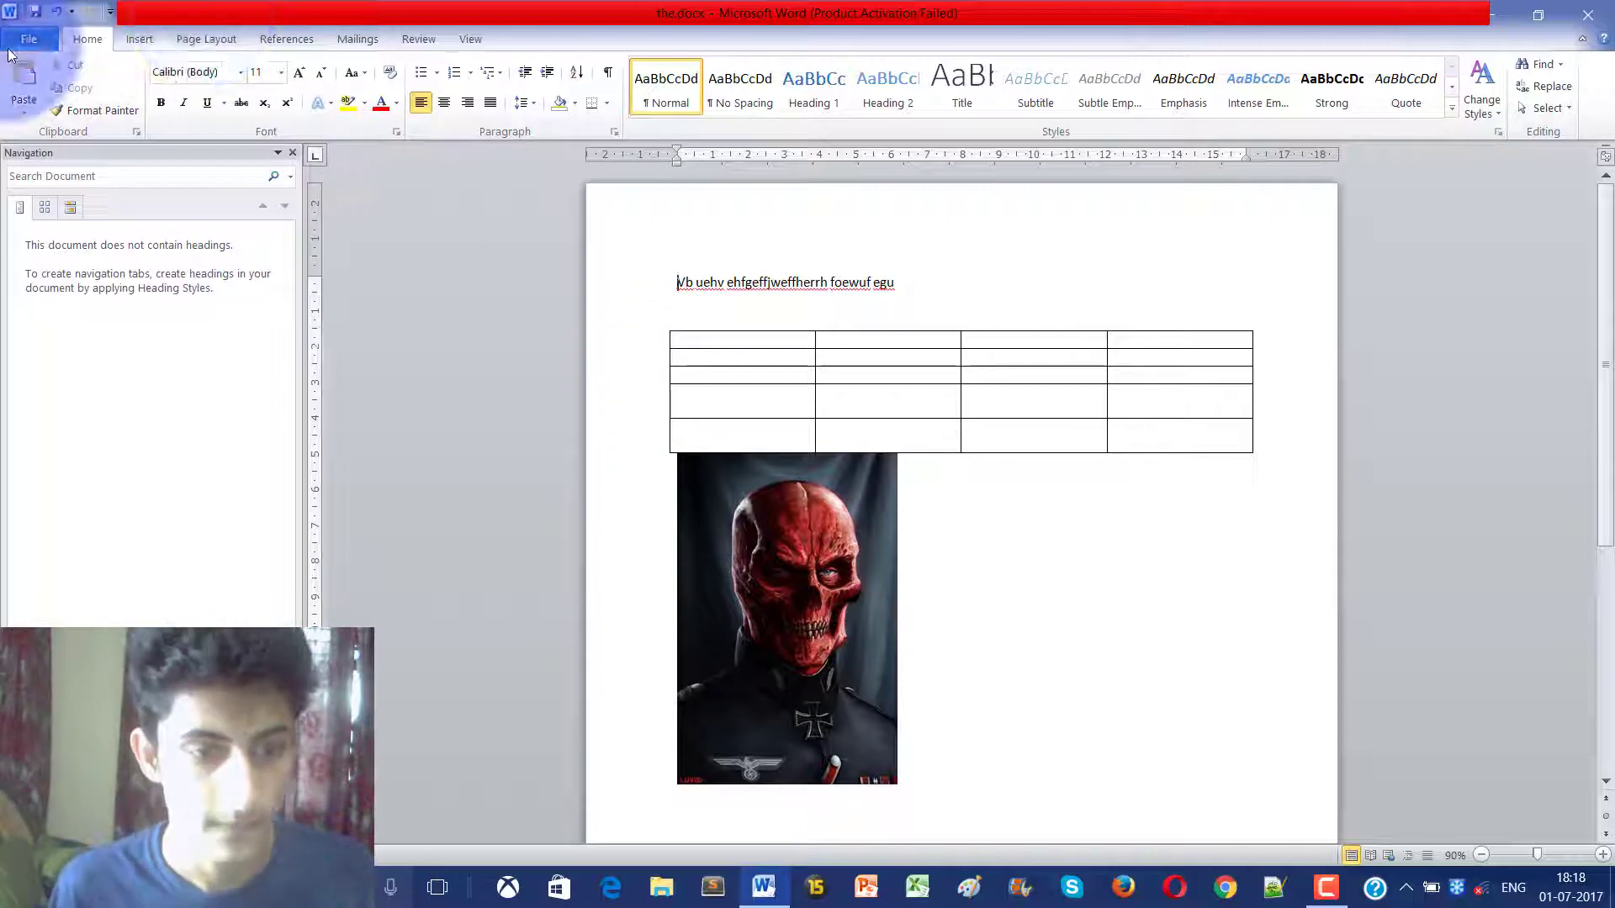
click(29, 39)
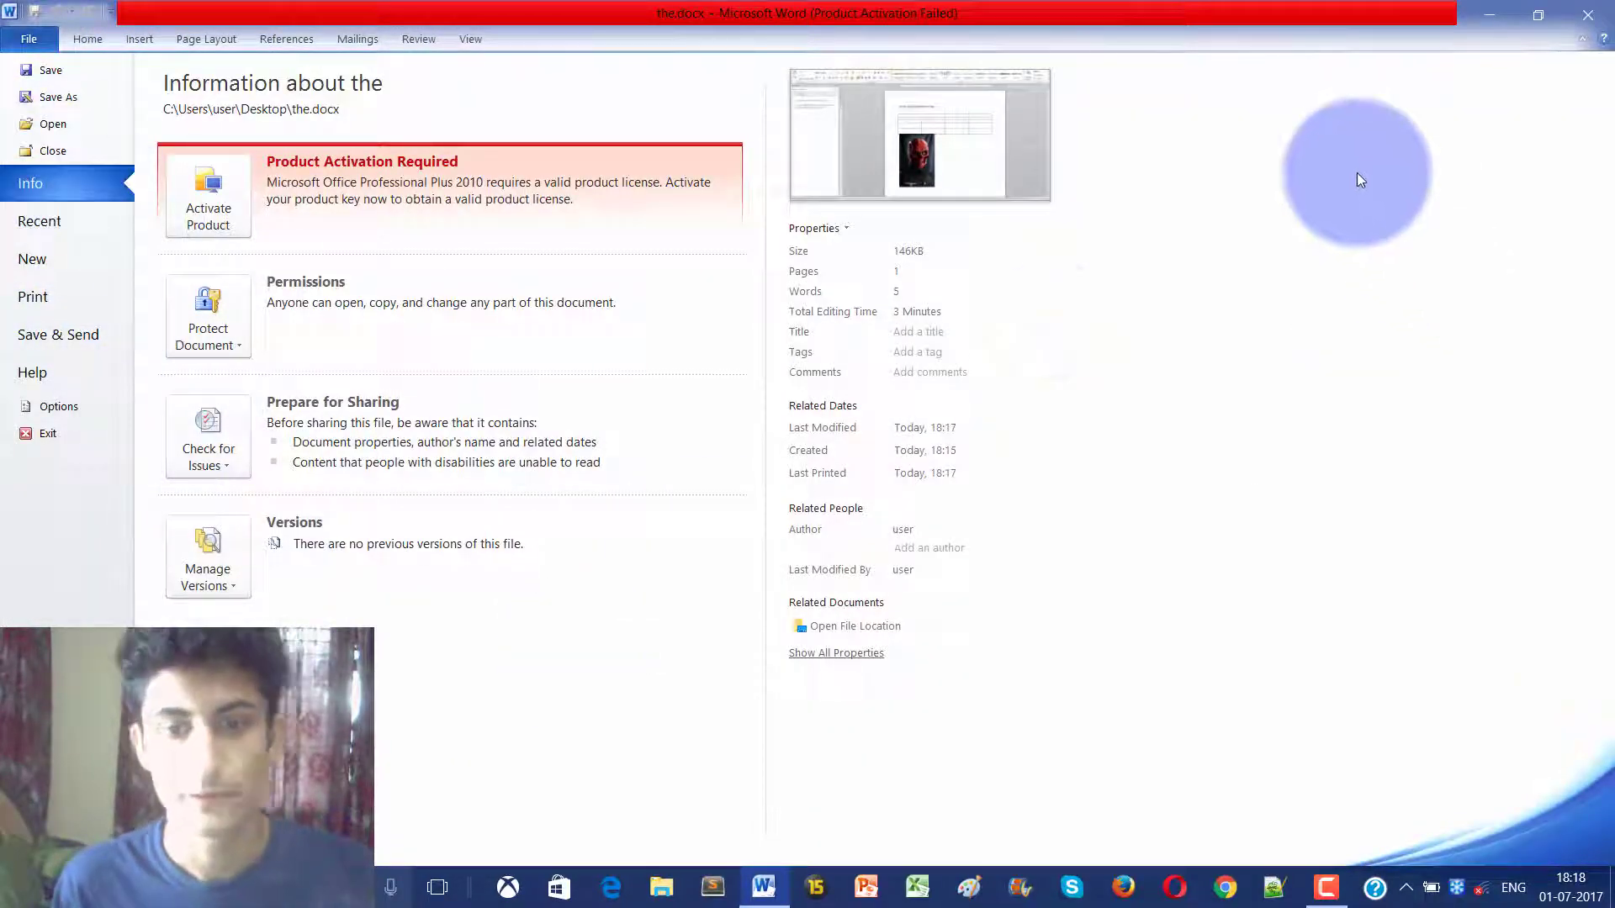